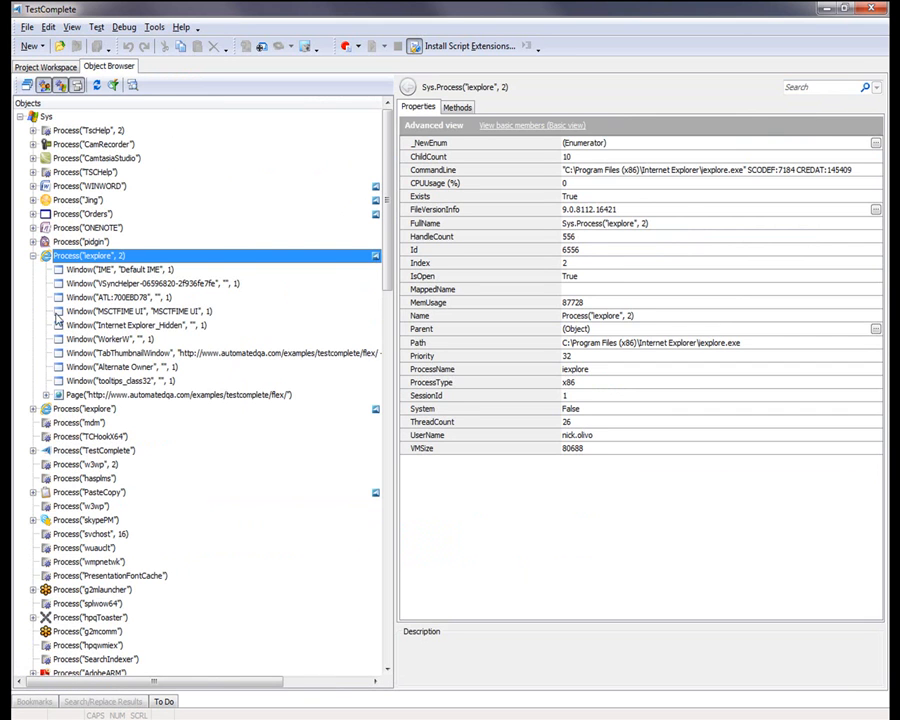
# Step: Expand the iexplore process's Page and orders objects, then select DataGrid("grid") to view its properties
pyautogui.click(170, 394)
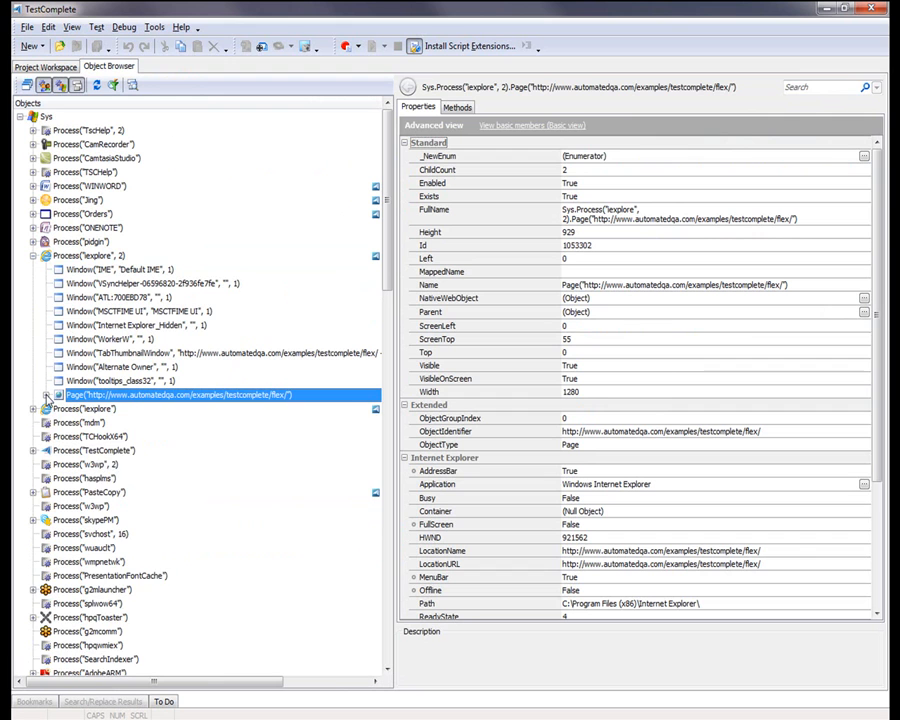
pyautogui.click(37, 394)
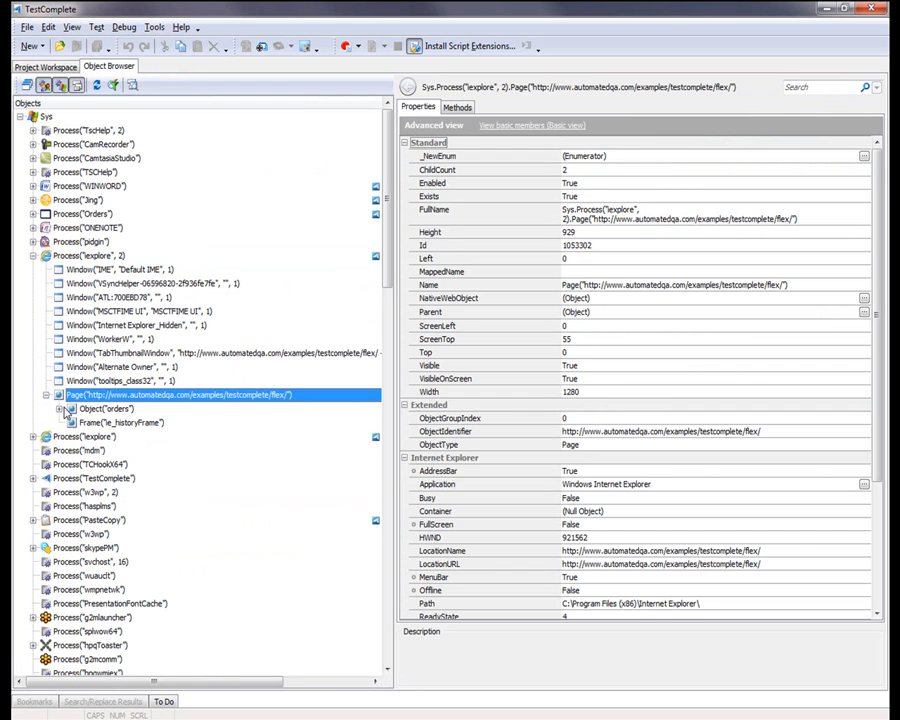
pyautogui.click(106, 408)
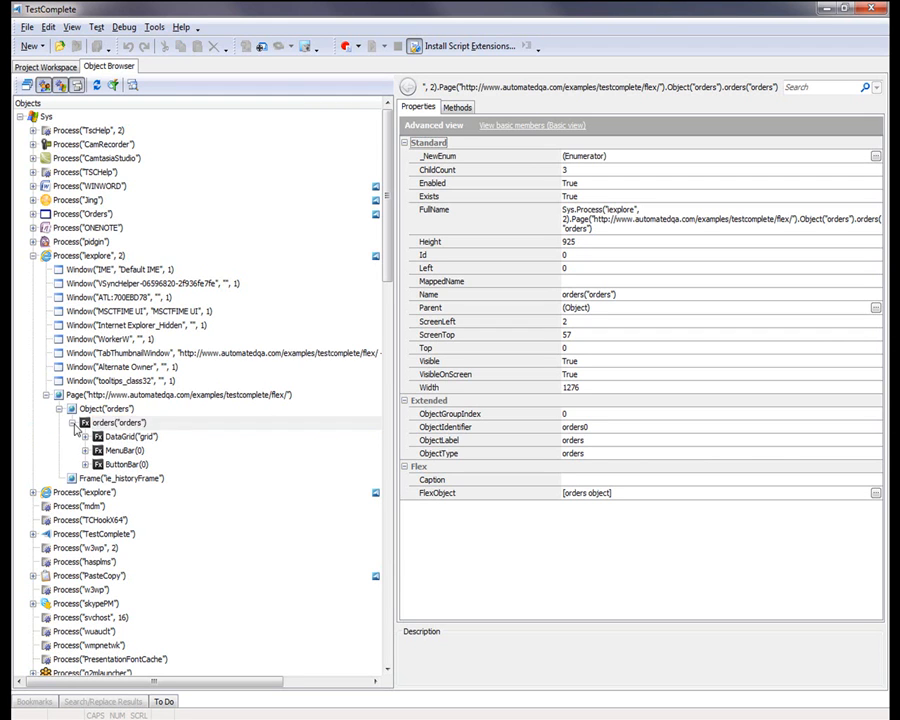
pyautogui.click(128, 437)
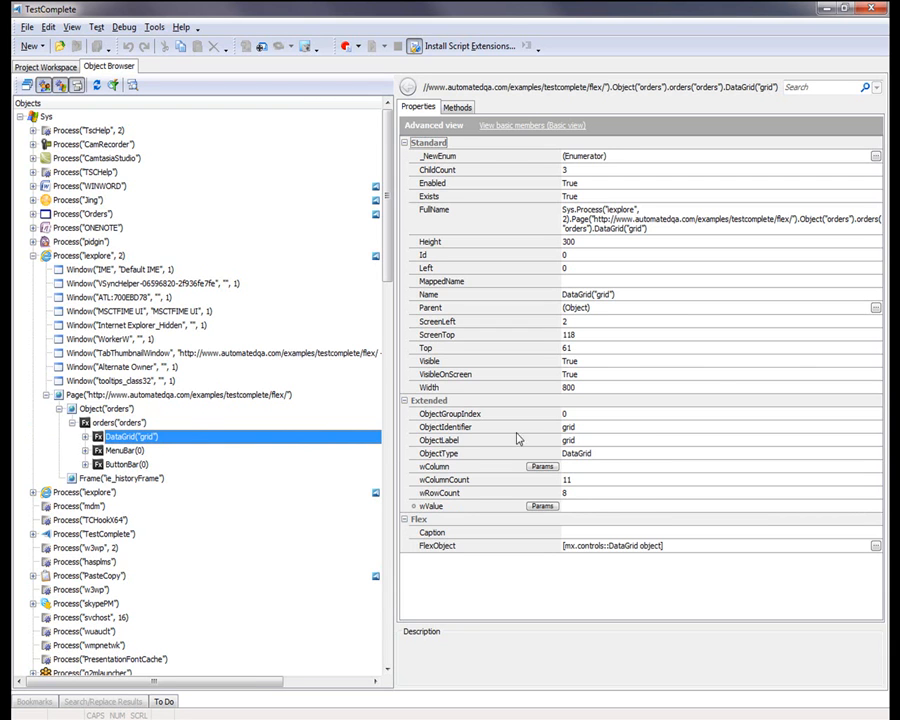
pyautogui.moveTo(718, 379)
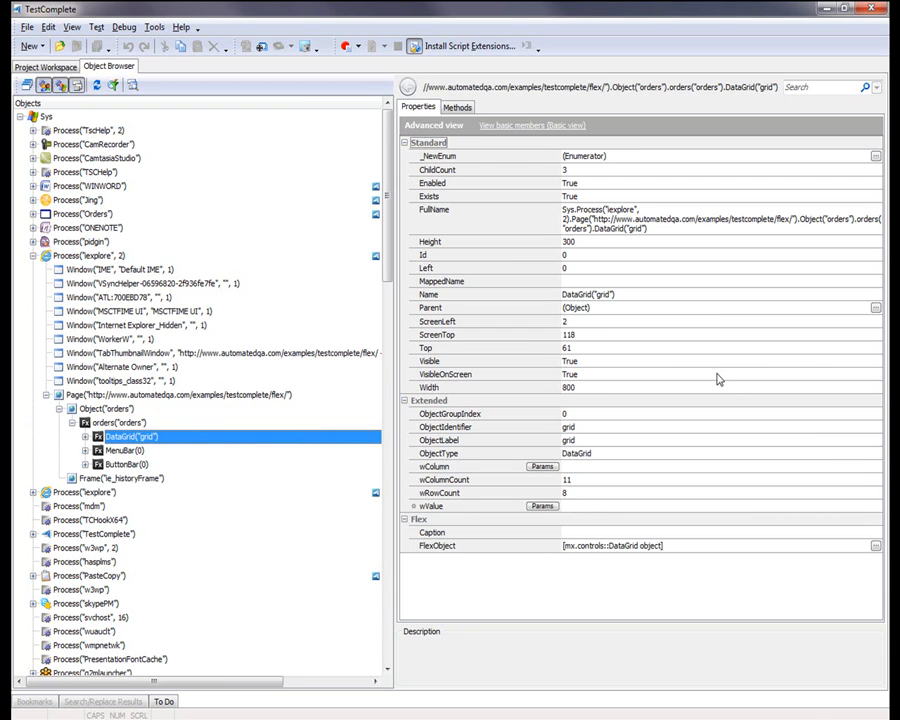
pyautogui.moveTo(742, 496)
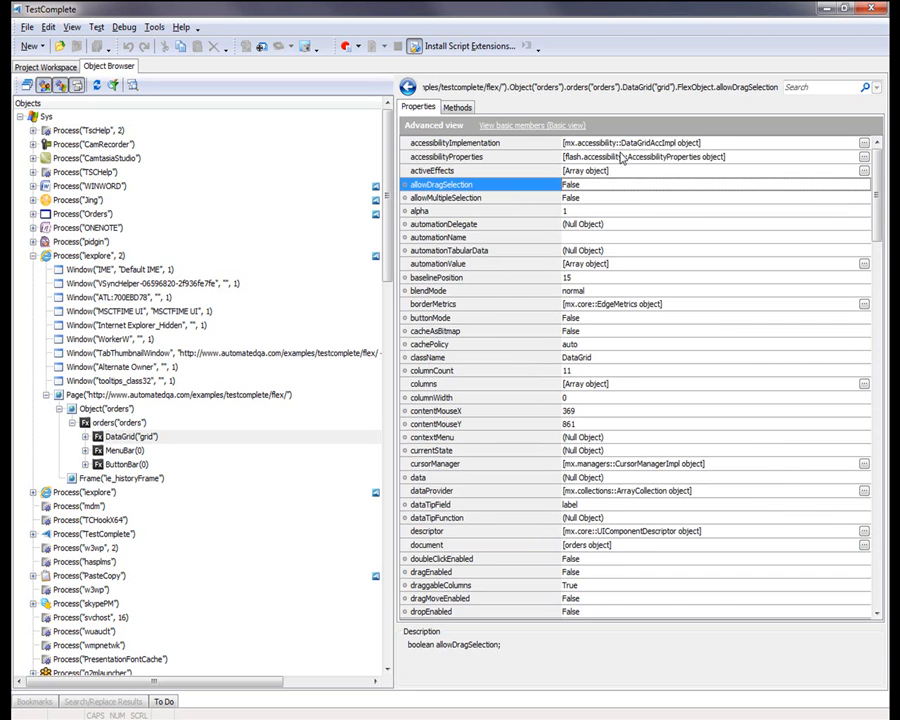
# Step: Browse the DataGrid's native Flex properties and Methods list, then return to the Start Page
pyautogui.scroll(-3)
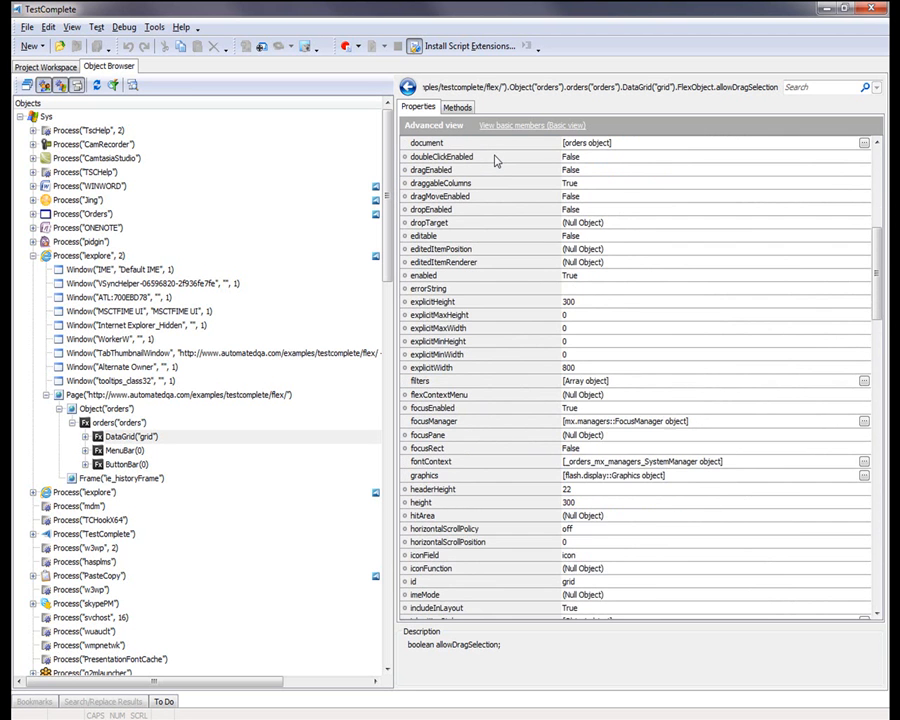
pyautogui.click(457, 107)
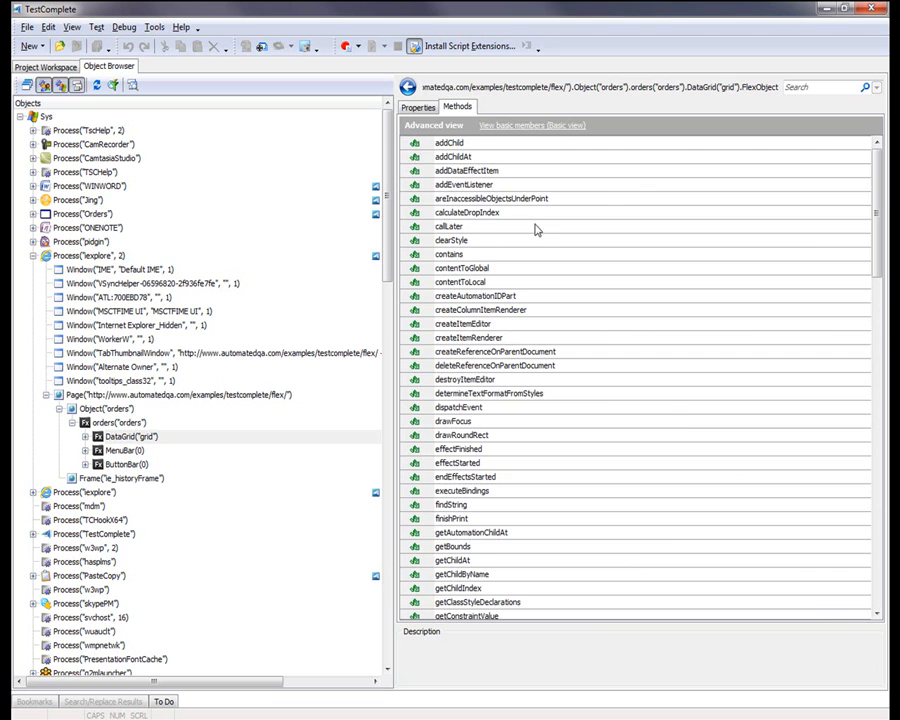
pyautogui.moveTo(680, 533)
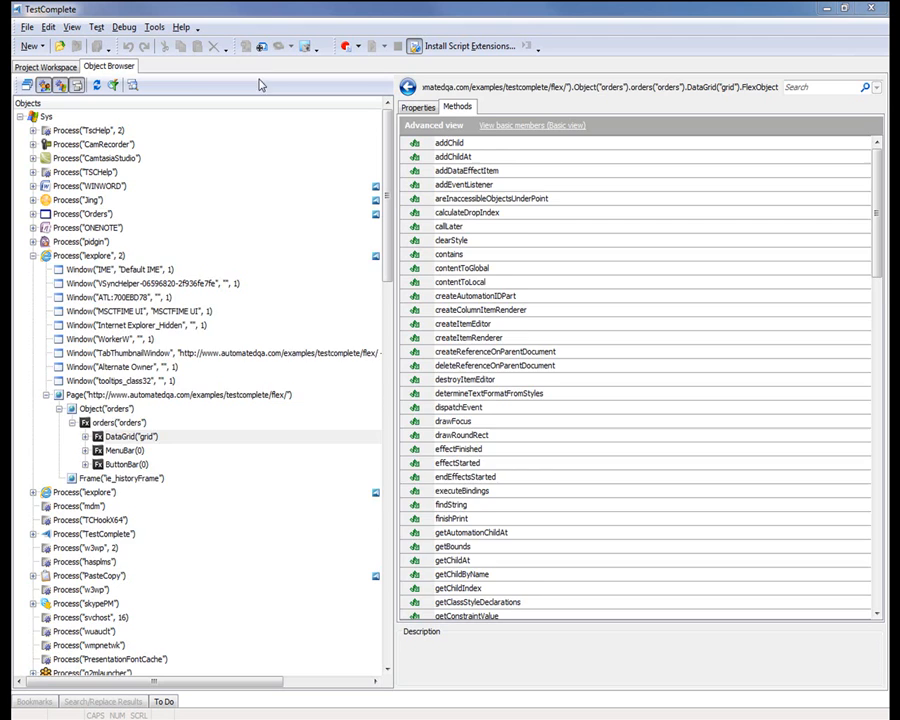
pyautogui.click(46, 66)
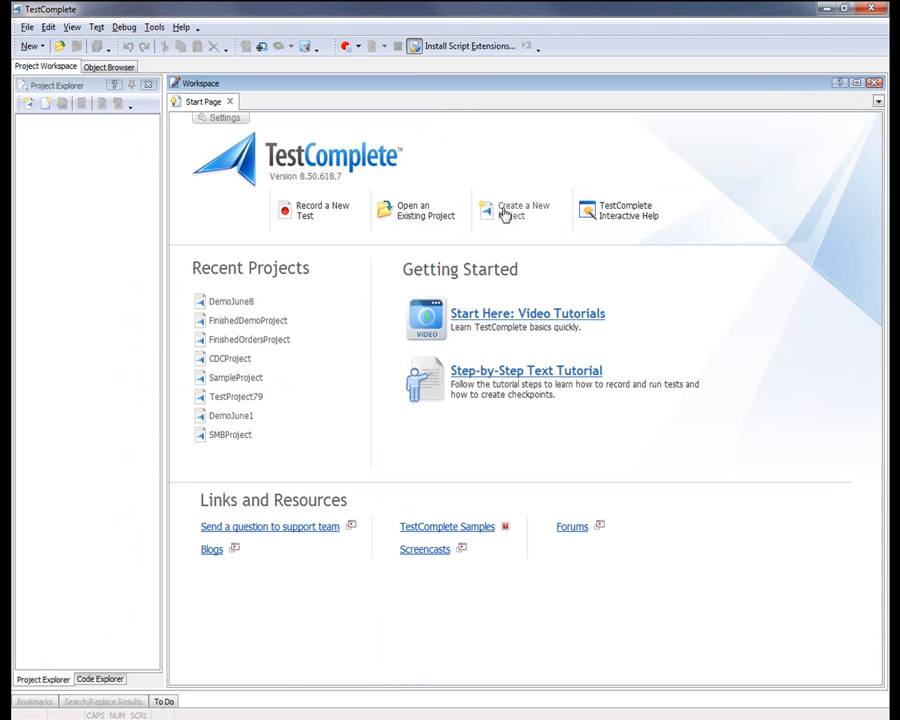
# Step: Start a new project named flexSampleProject and advance to the web testing options
pyautogui.click(517, 211)
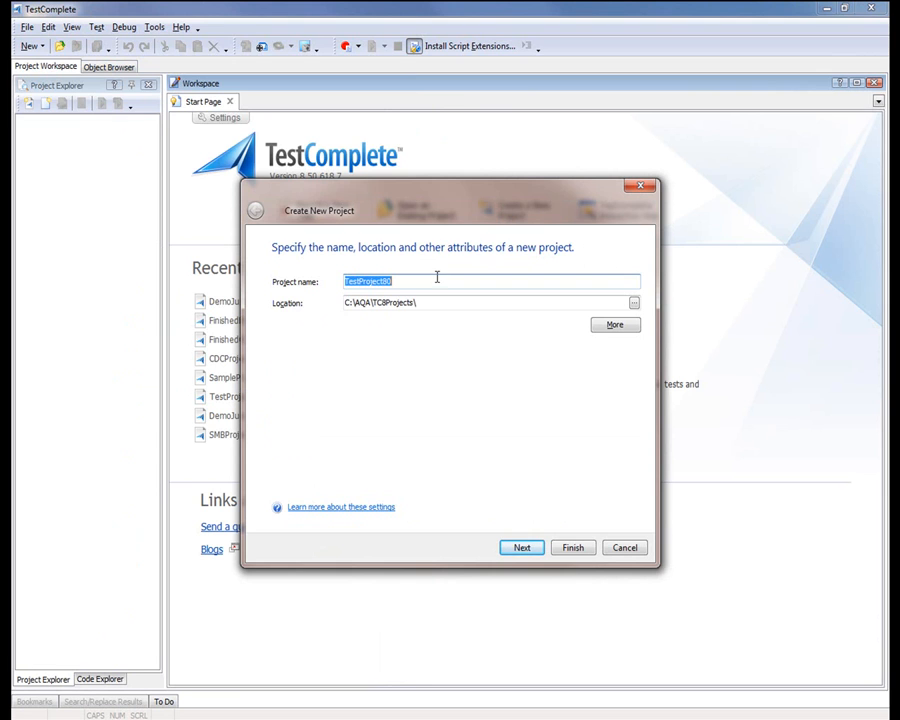
pyautogui.write('f')
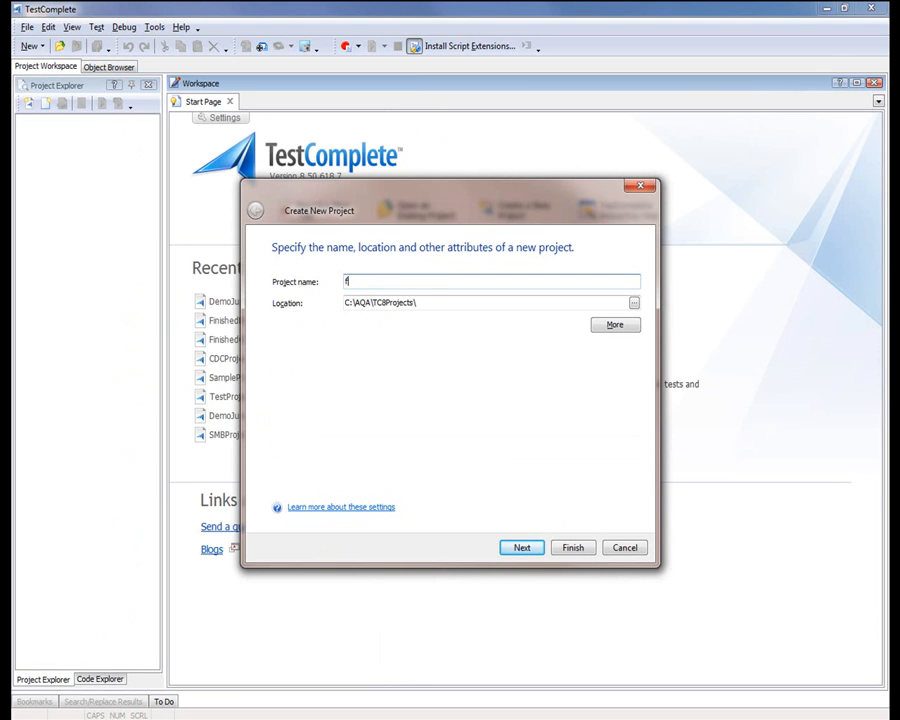
pyautogui.write('lexSampleProject')
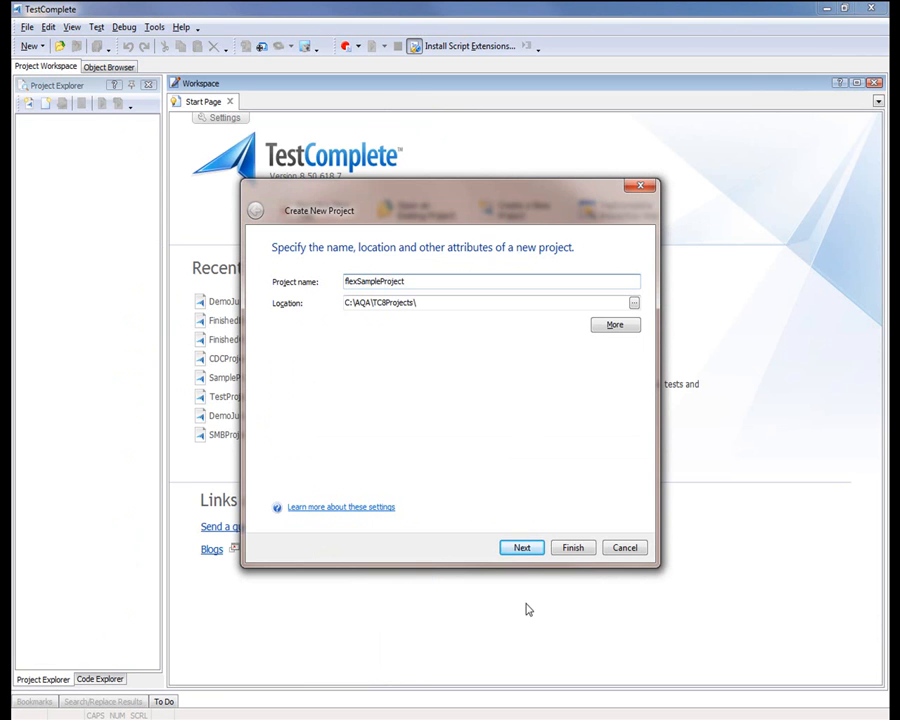
pyautogui.click(521, 547)
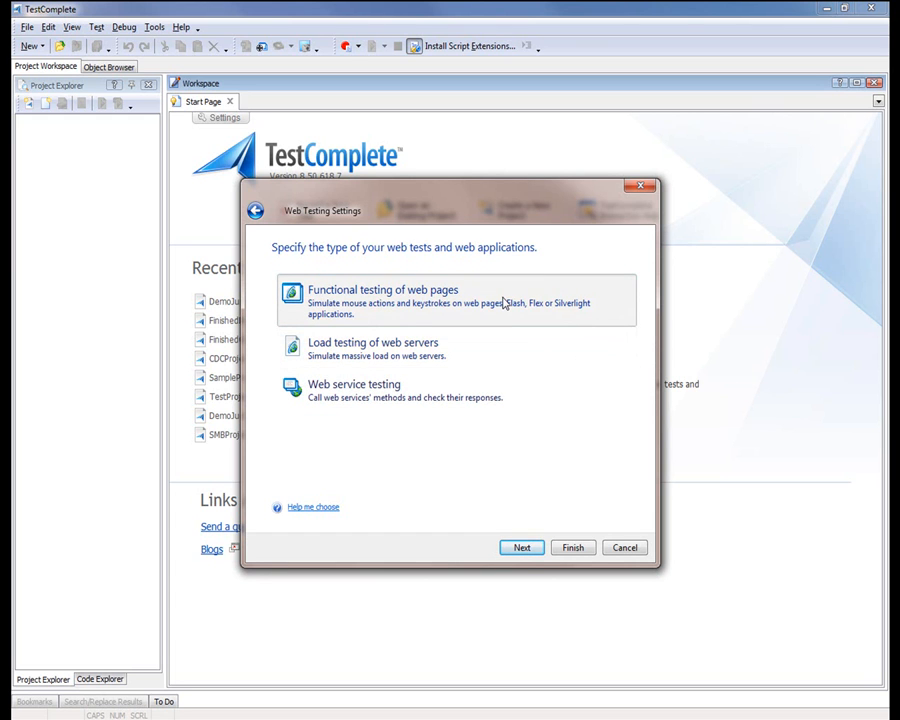
# Step: Add tested web page MyFlexApp for Internet Explorer at the TestComplete Flex examples URL
pyautogui.click(521, 547)
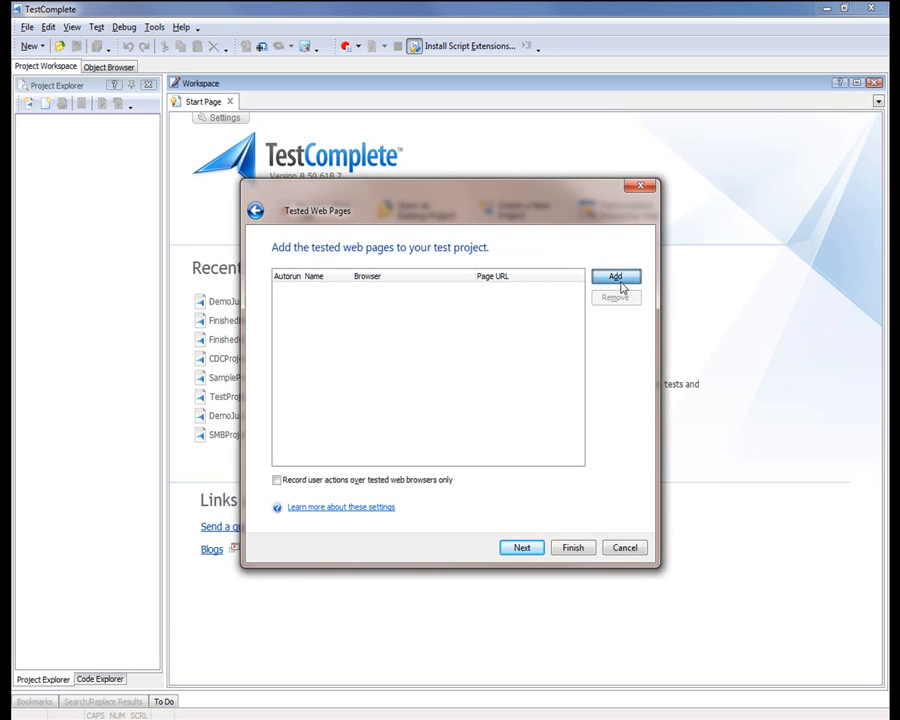
pyautogui.click(615, 276)
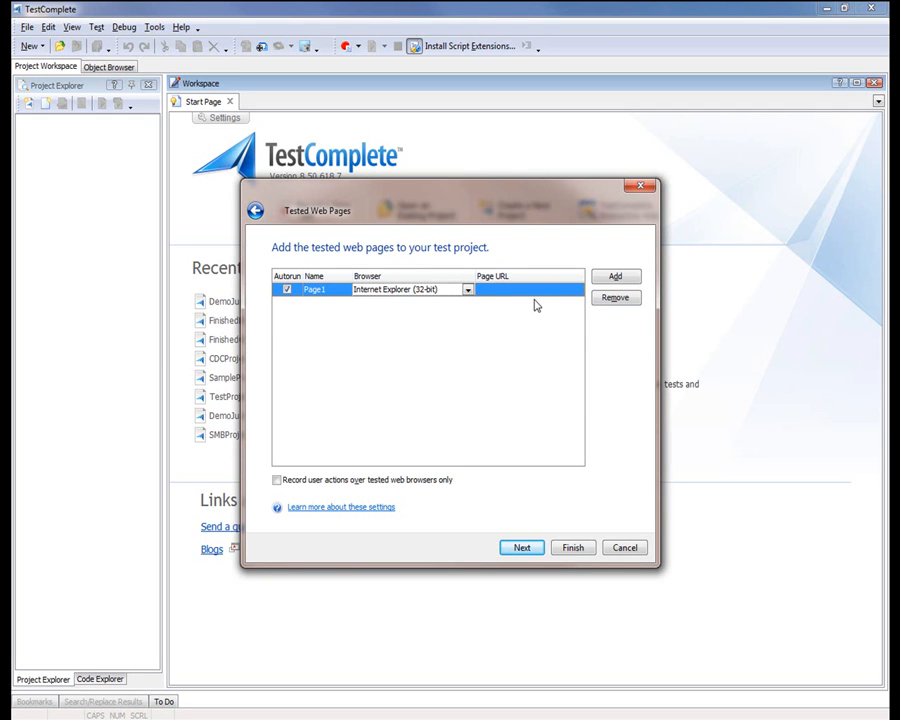
pyautogui.moveTo(463, 326)
pyautogui.write('My')
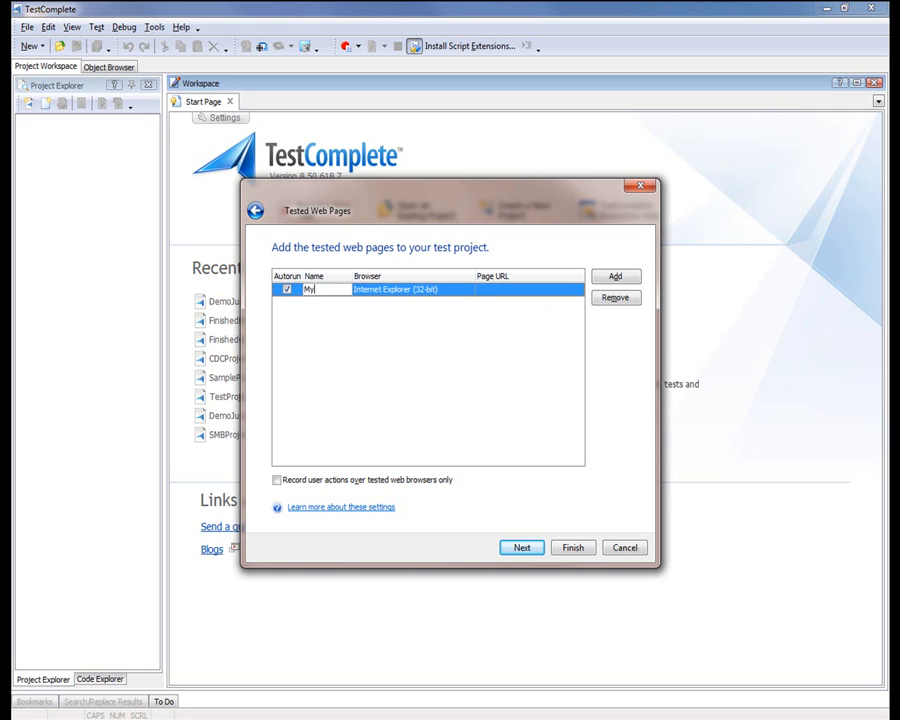
pyautogui.write('FlexApp')
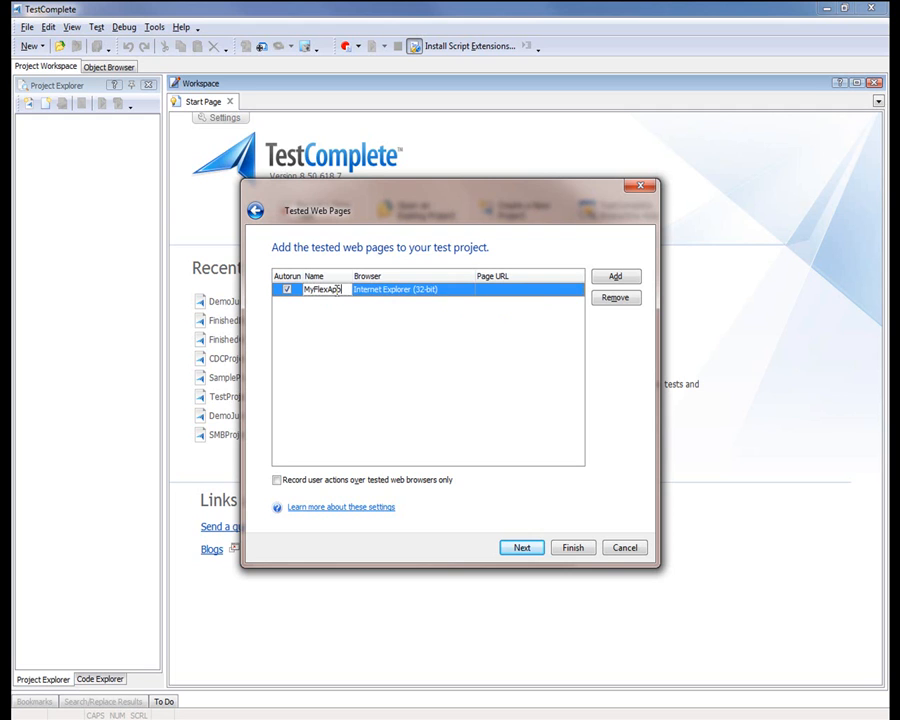
pyautogui.click(468, 289)
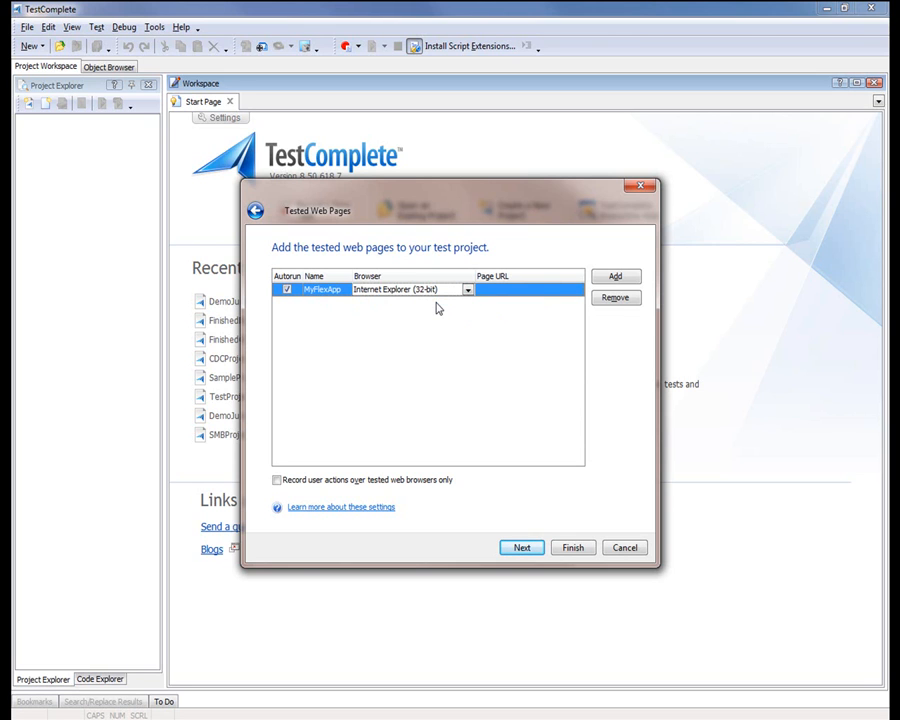
pyautogui.click(525, 289)
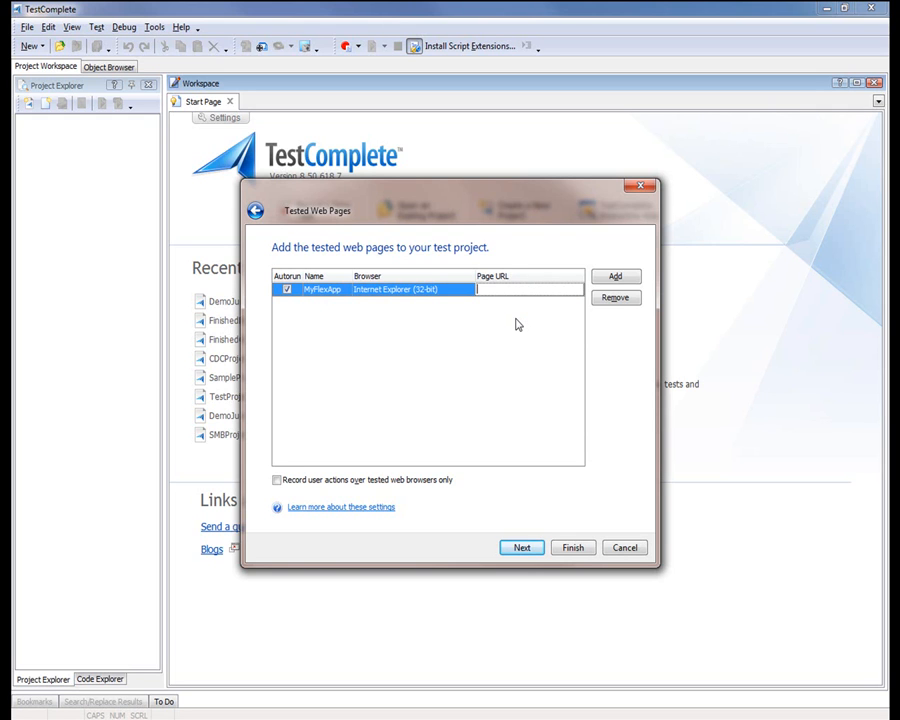
pyautogui.write('om/examples/testcomplete/flex/')
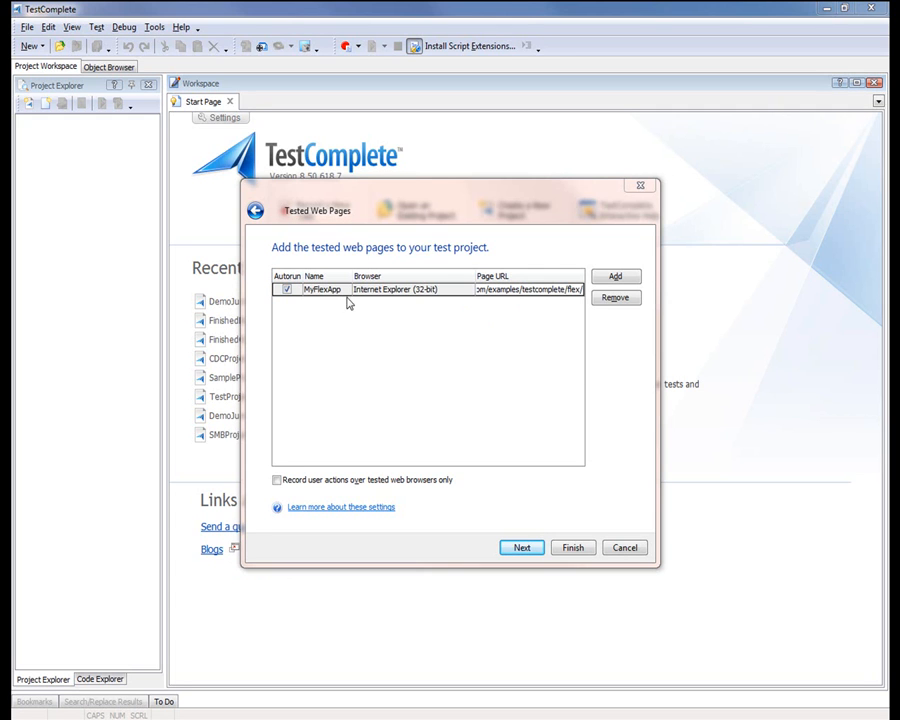
pyautogui.moveTo(292, 303)
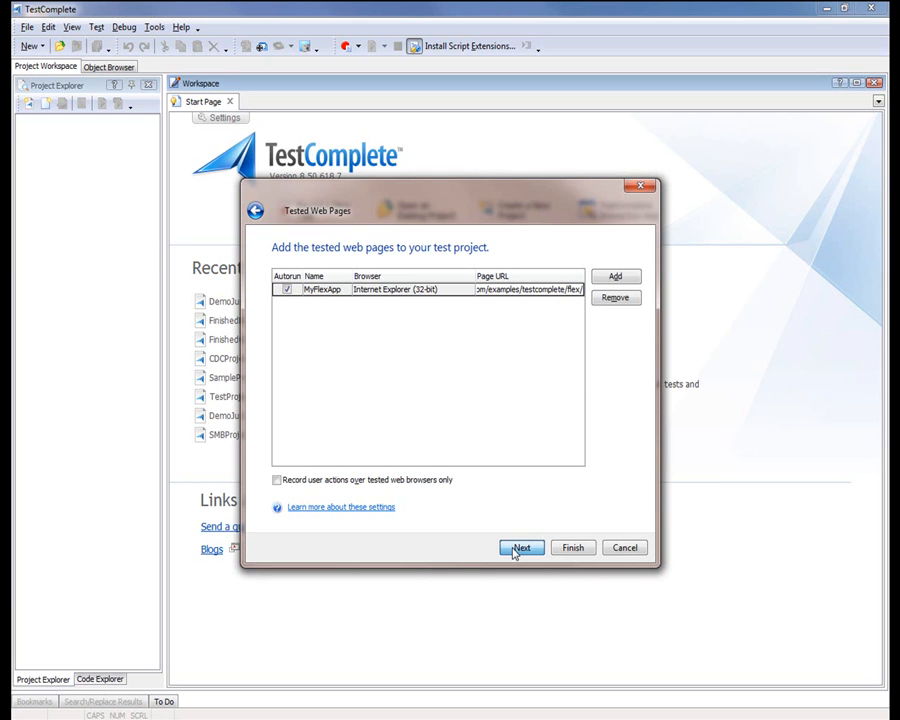
pyautogui.click(522, 547)
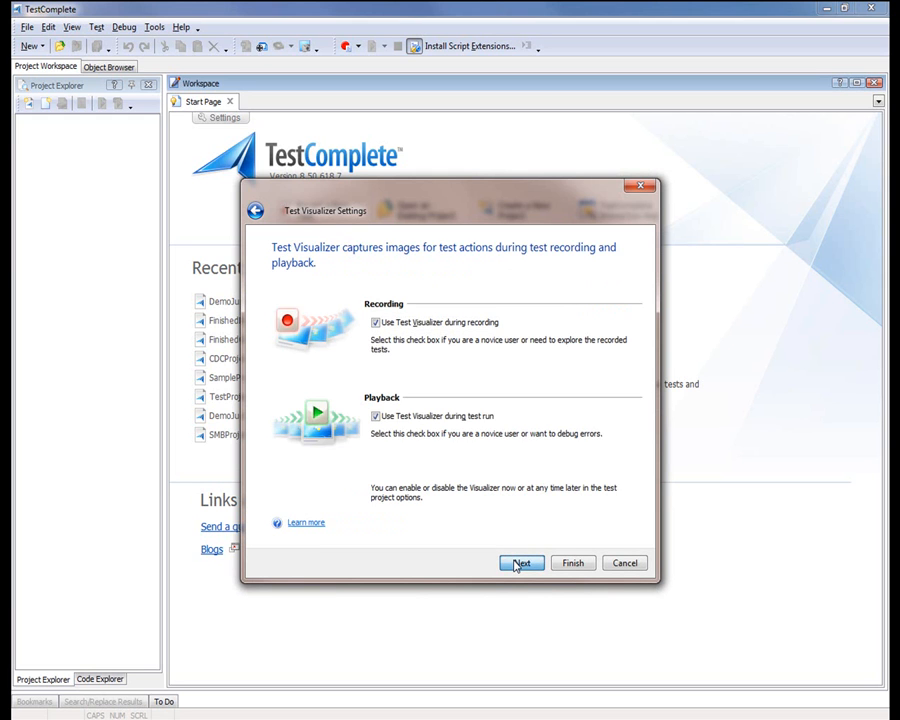
# Step: Keep visualizer defaults, create the project with JScript, and start recording a keyword test
pyautogui.click(521, 562)
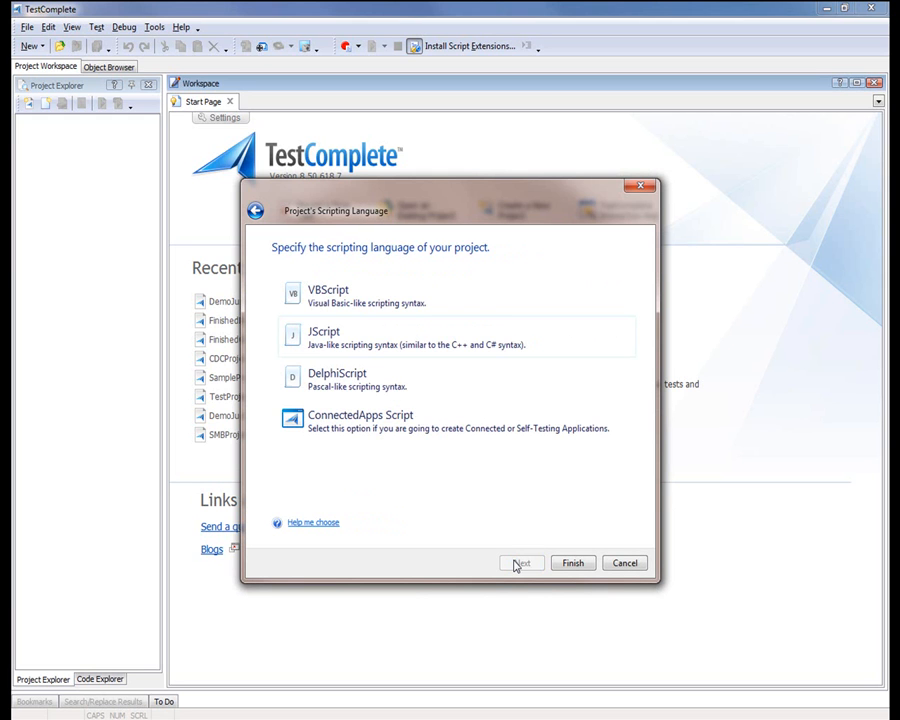
pyautogui.click(455, 337)
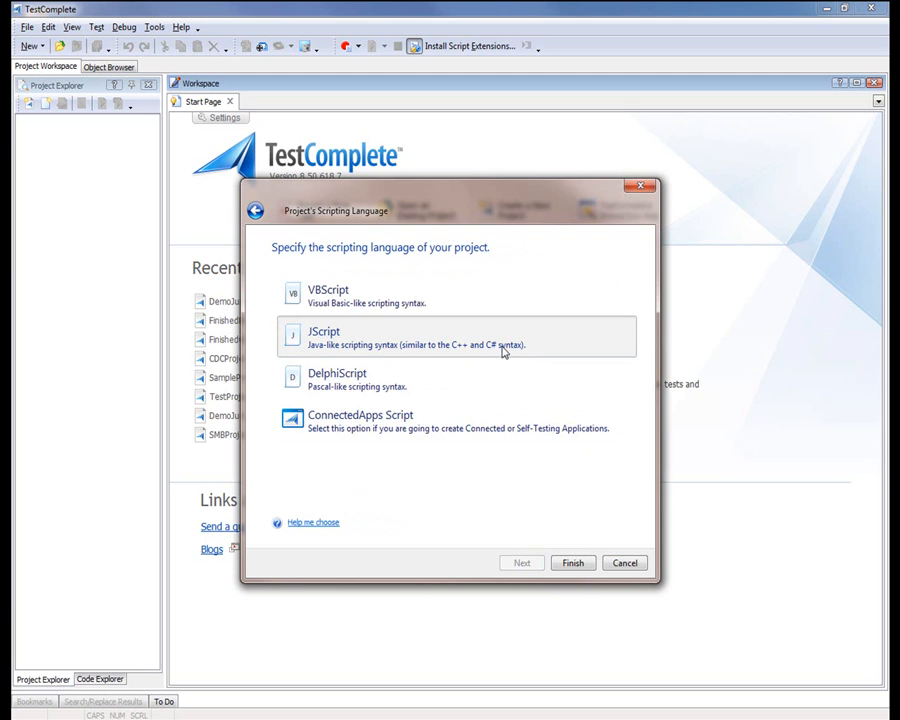
pyautogui.click(573, 562)
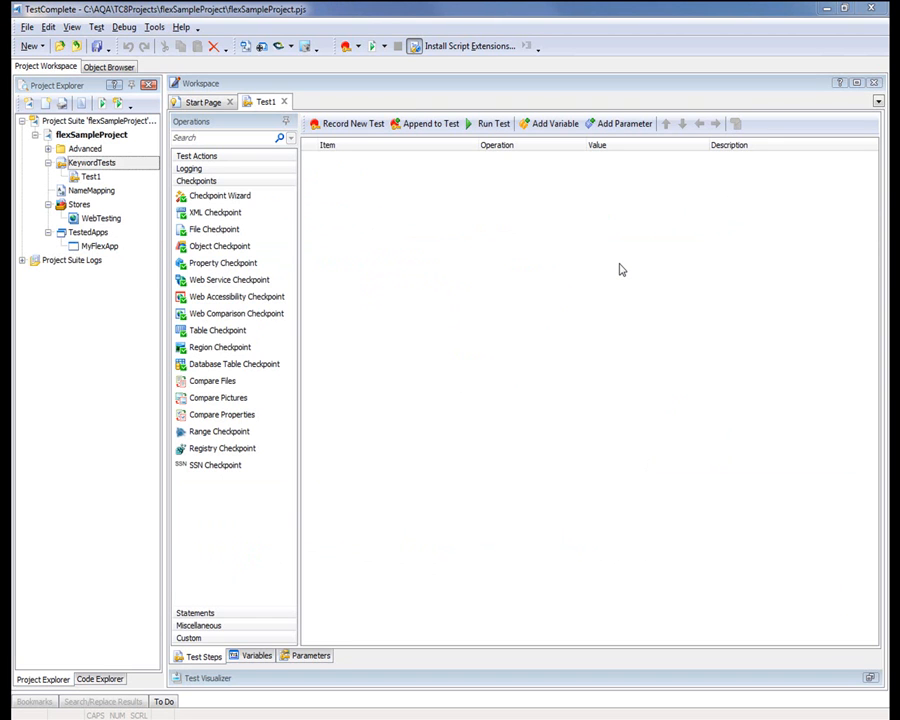
pyautogui.moveTo(518, 192)
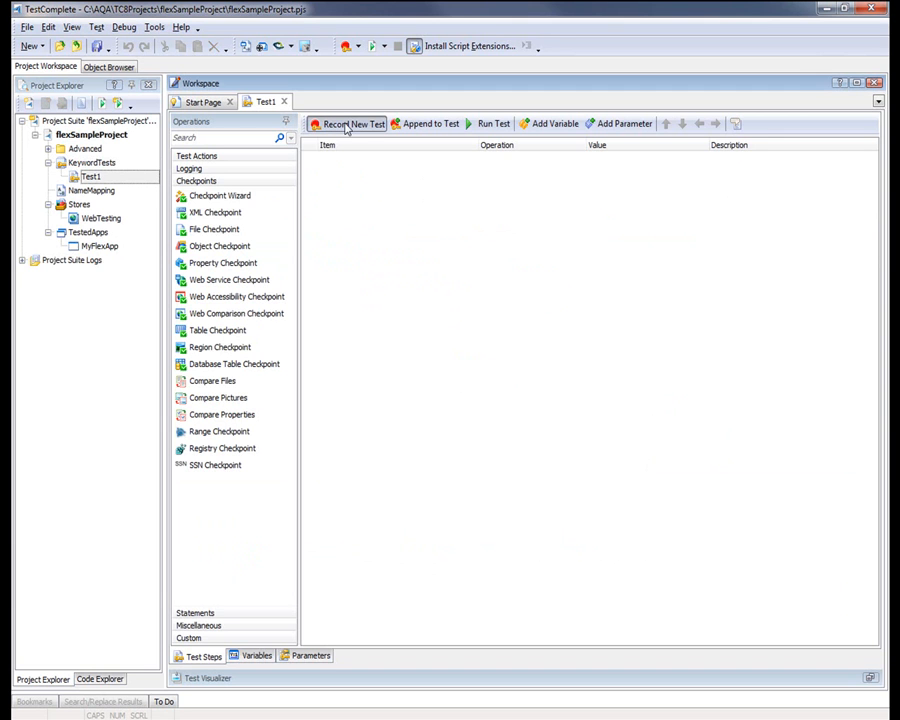
pyautogui.click(349, 123)
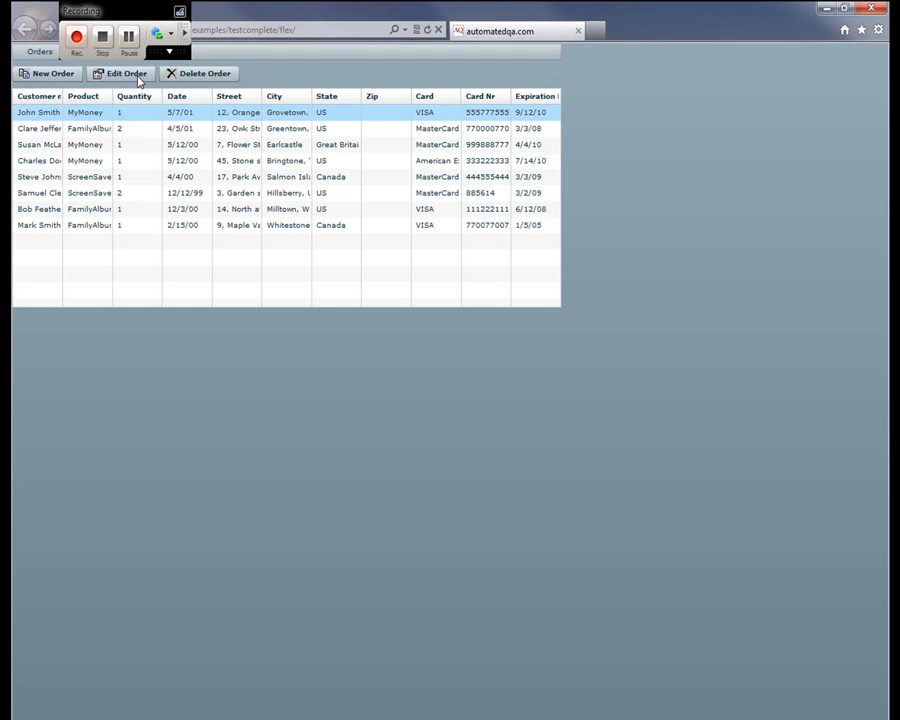
# Step: Edit the first order to FamilyAlbum and begin a property checkpoint on the discount field
pyautogui.click(125, 73)
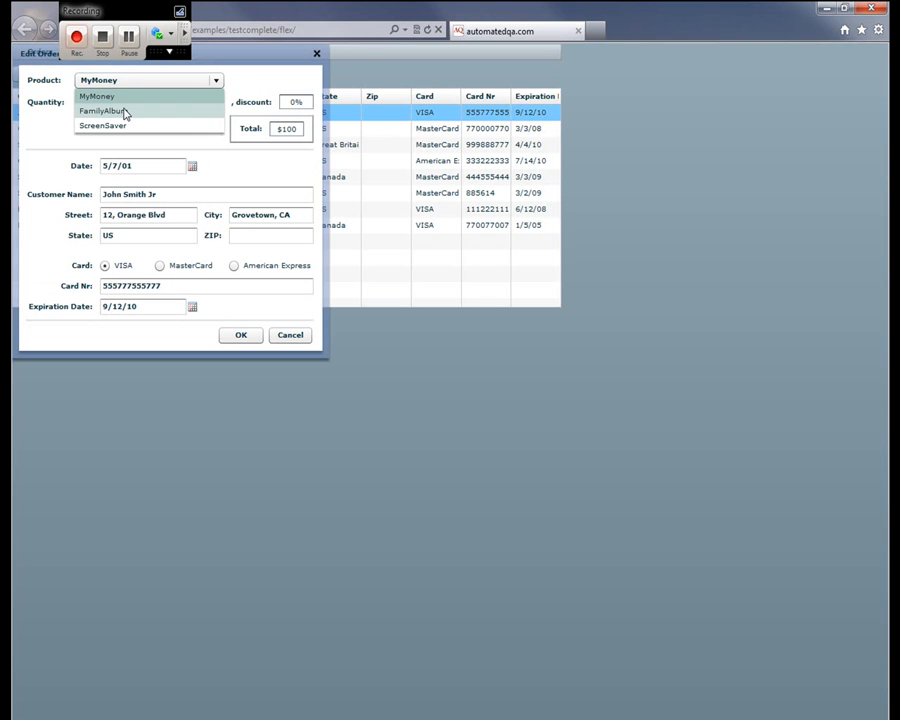
pyautogui.click(111, 110)
pyautogui.write('50')
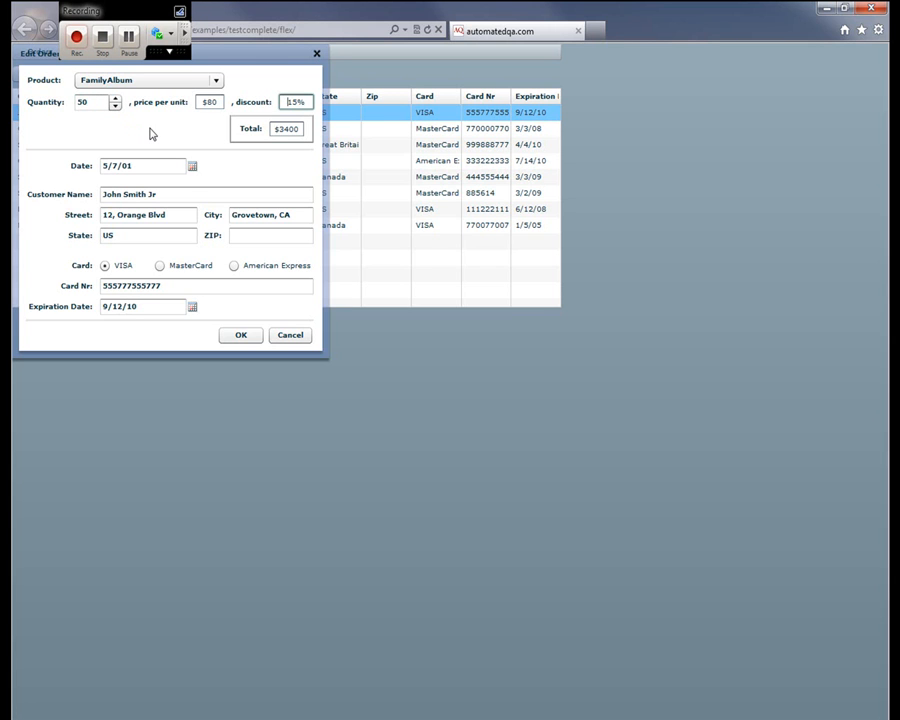
pyautogui.moveTo(176, 141)
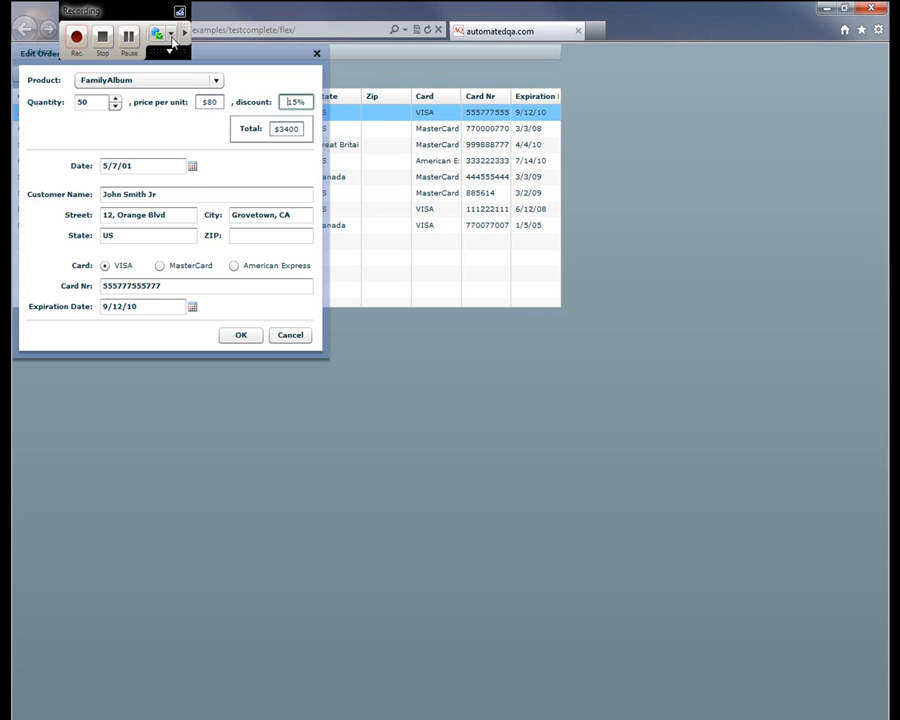
pyautogui.click(162, 37)
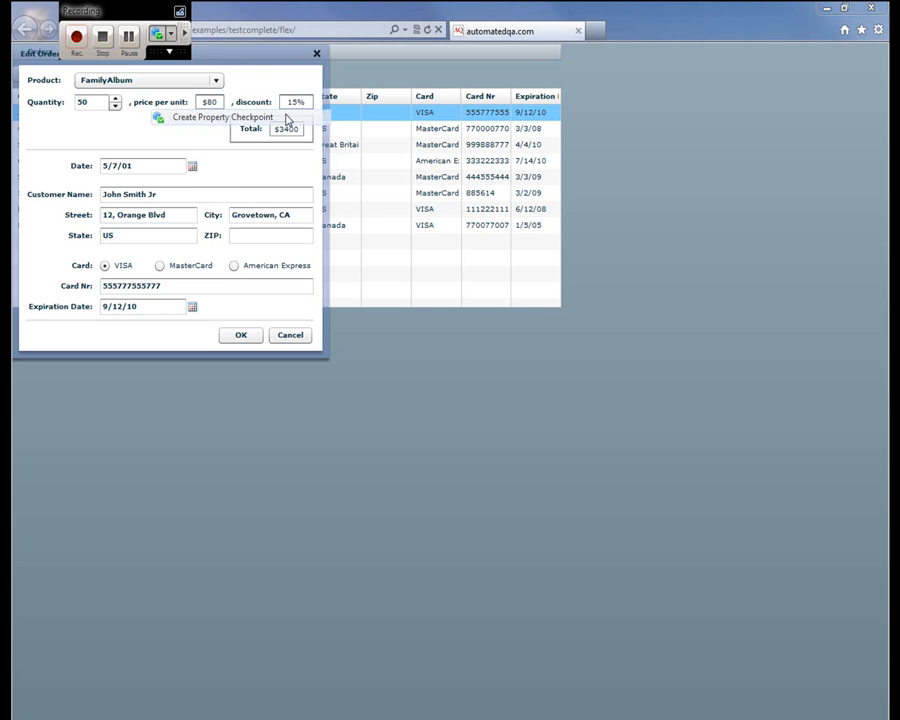
pyautogui.click(222, 117)
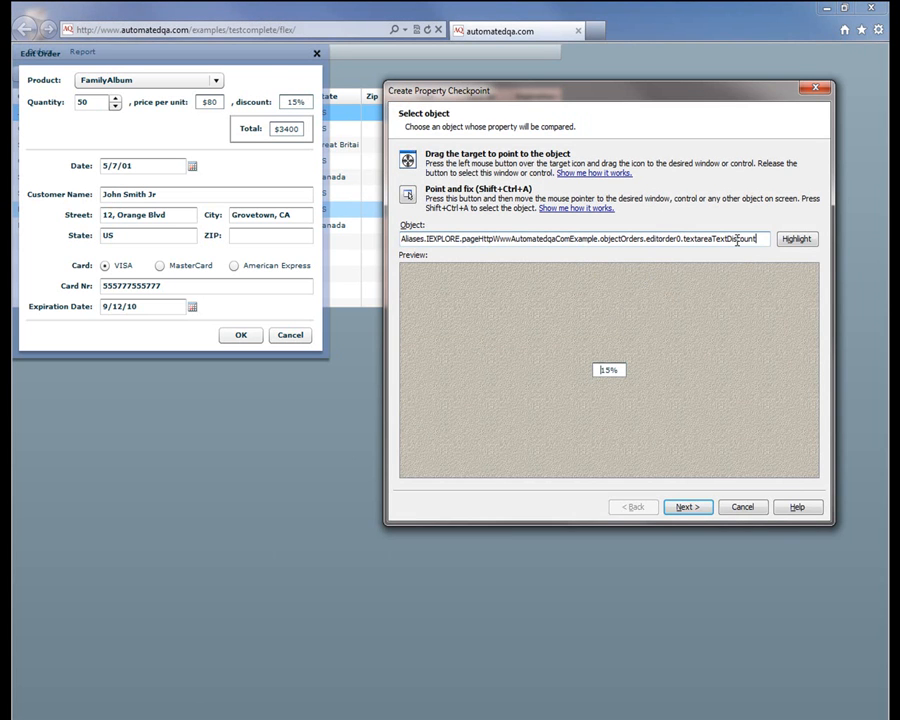
# Step: Search the full member list and pick the discount field's text property for comparison
pyautogui.click(687, 507)
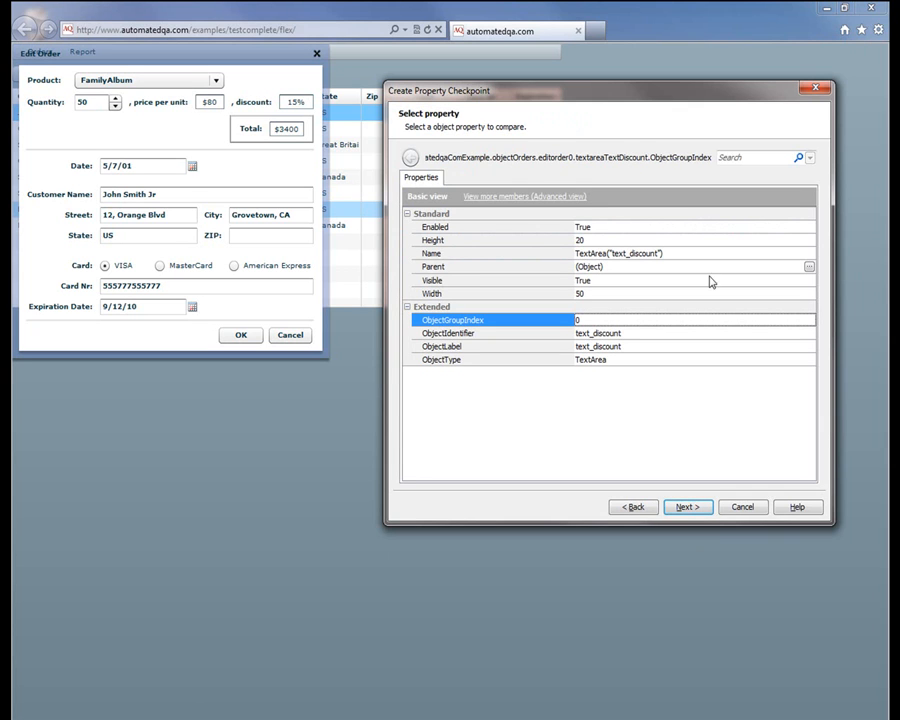
pyautogui.click(523, 196)
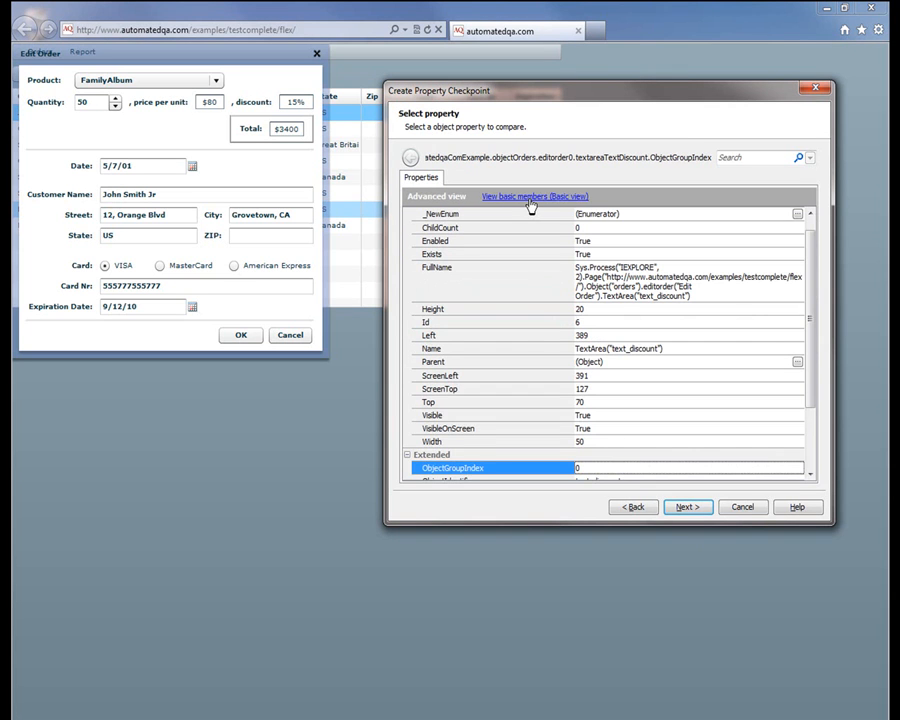
pyautogui.scroll(-3)
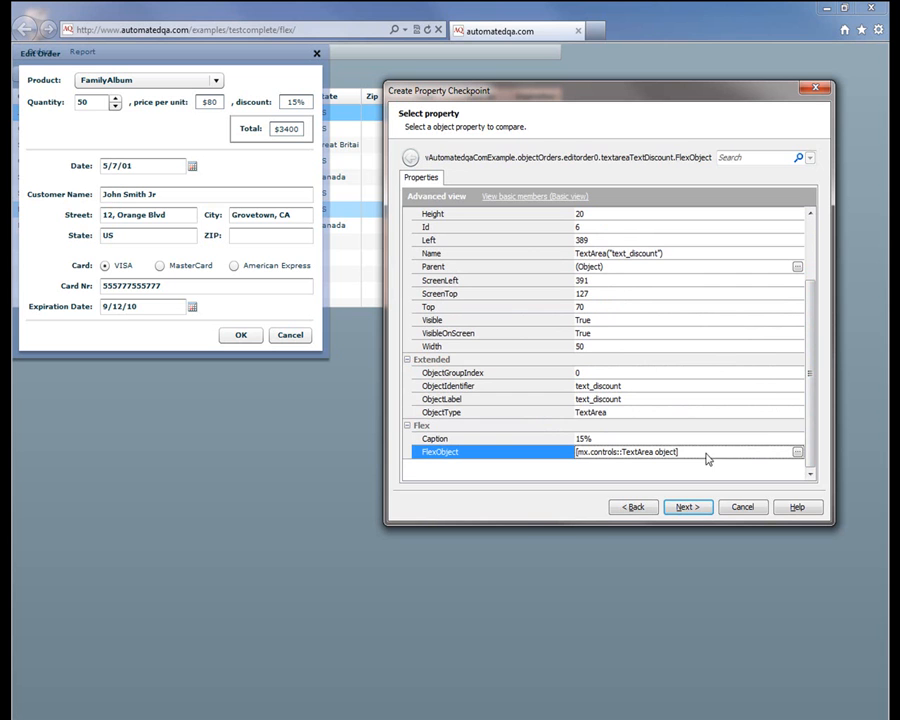
pyautogui.moveTo(800, 454)
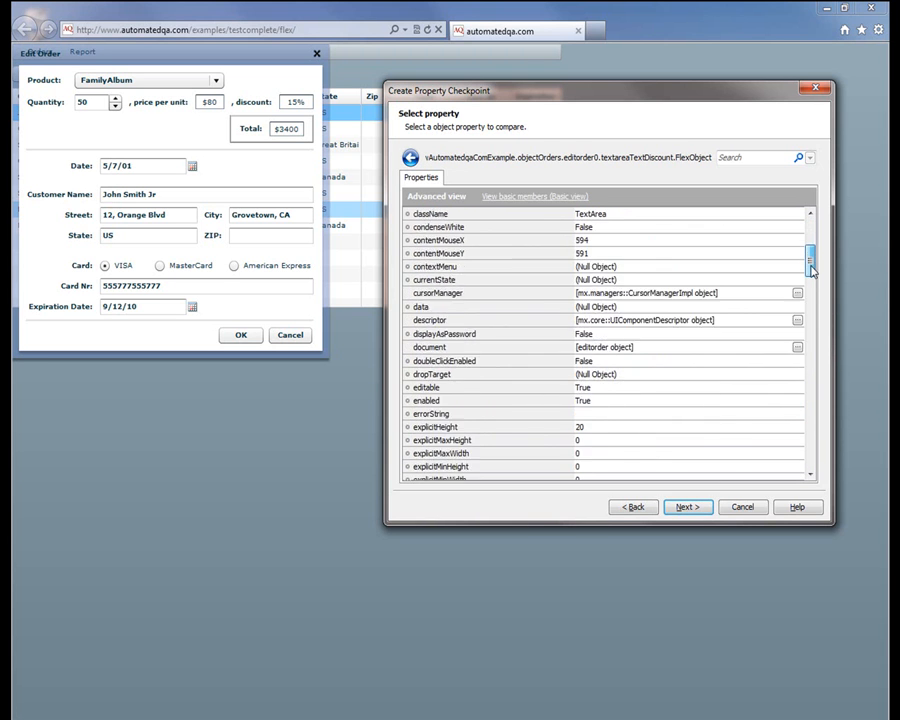
pyautogui.scroll(-3)
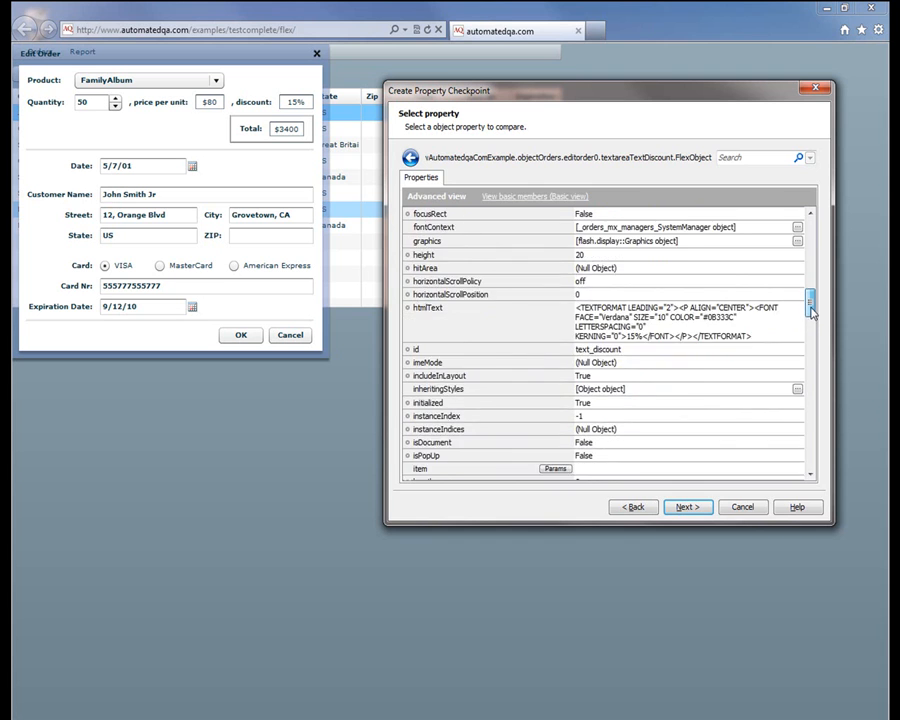
pyautogui.scroll(-3)
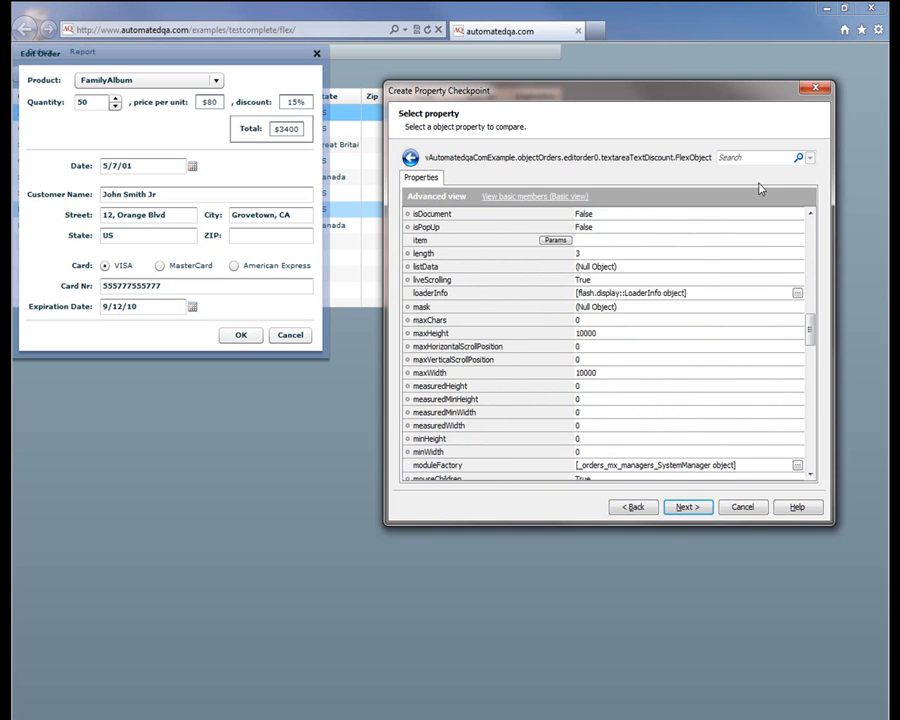
pyautogui.write('text')
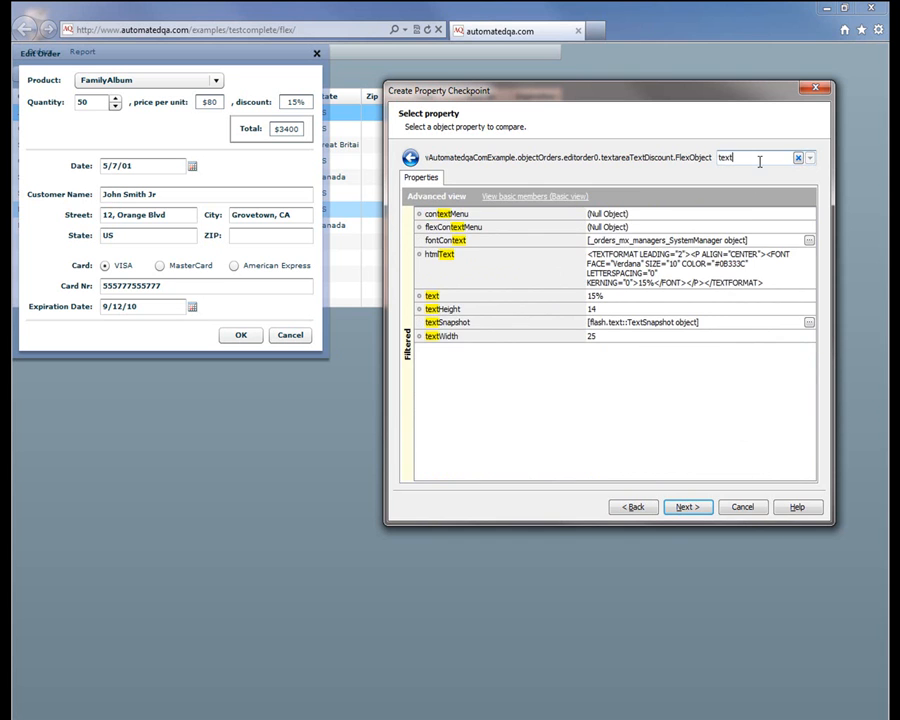
pyautogui.click(432, 295)
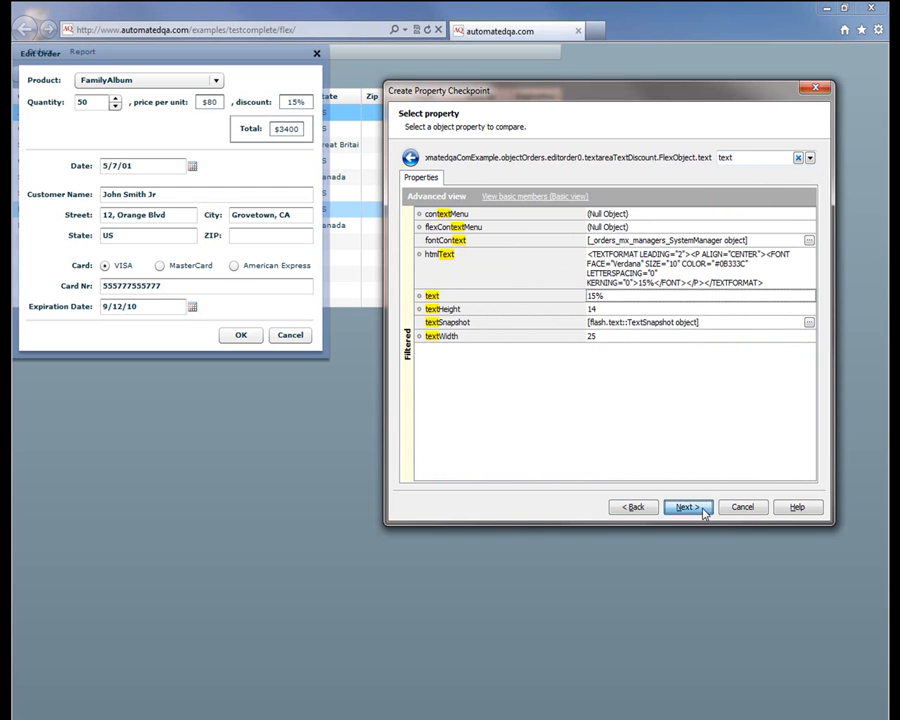
pyautogui.click(685, 507)
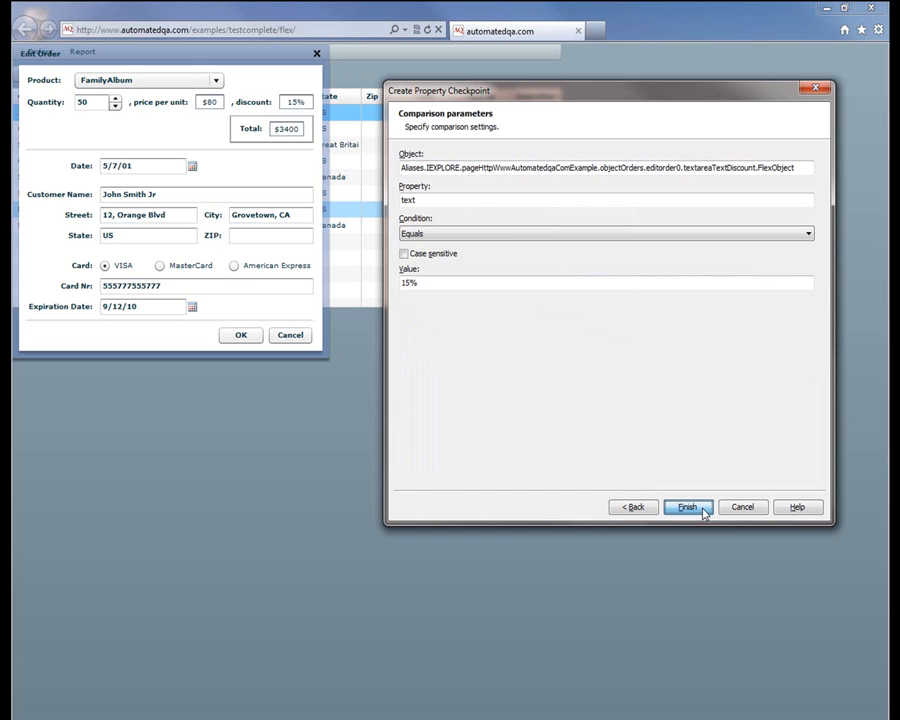
# Step: Finish the checkpoint, close Edit Order and Internet Explorer, and stop recording to generate Test2
pyautogui.click(687, 507)
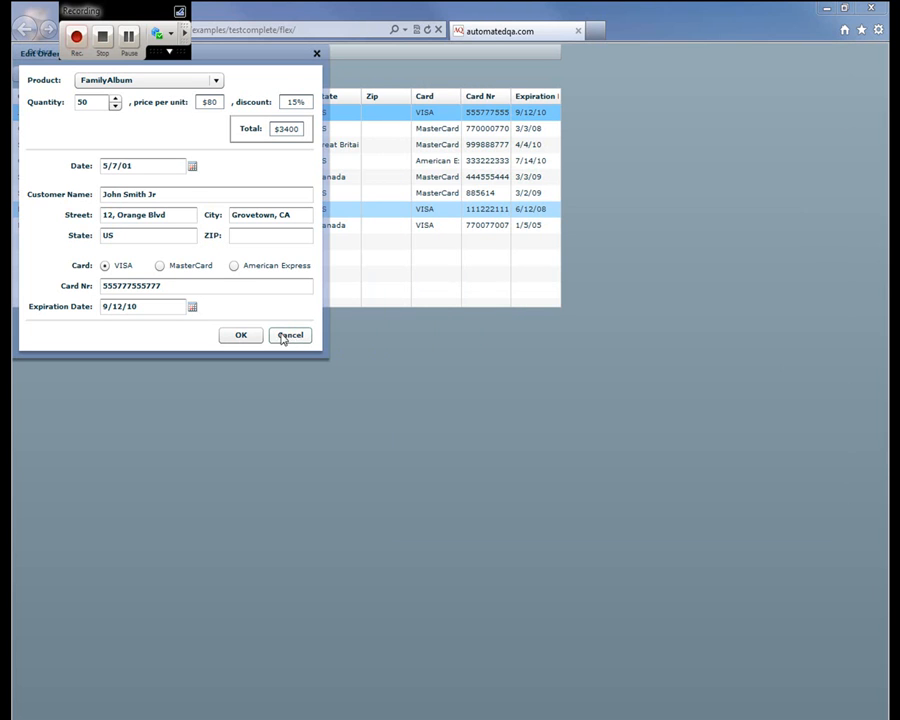
pyautogui.click(290, 335)
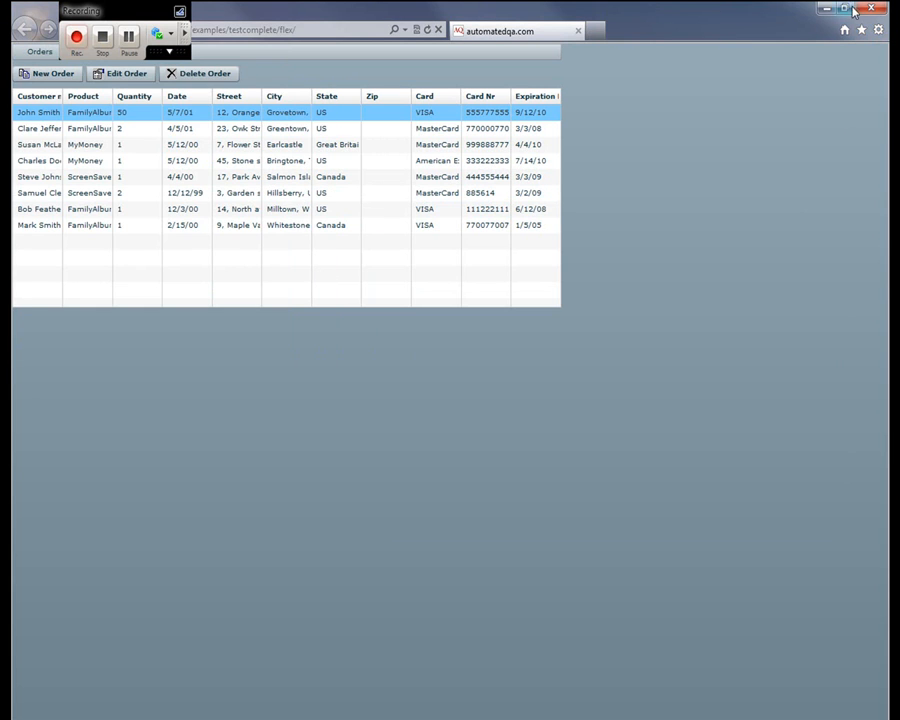
pyautogui.click(869, 9)
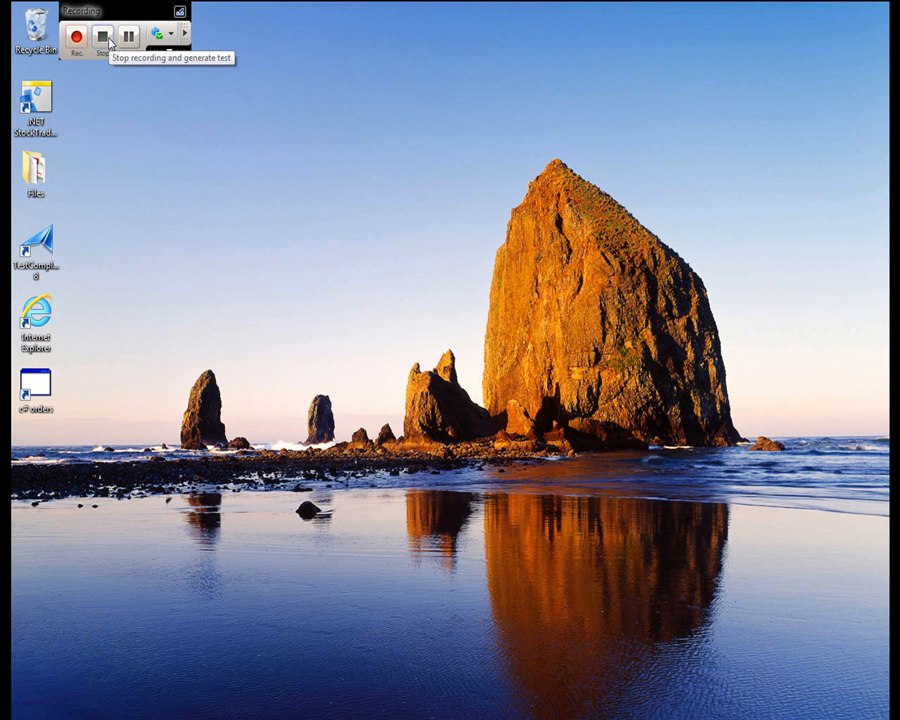
pyautogui.click(97, 33)
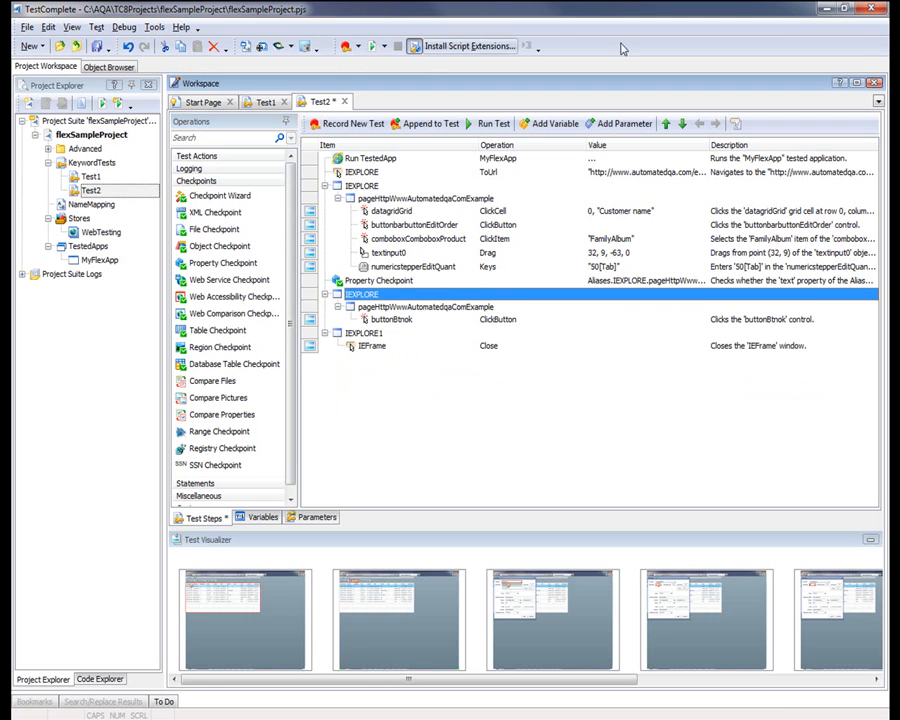
pyautogui.click(392, 211)
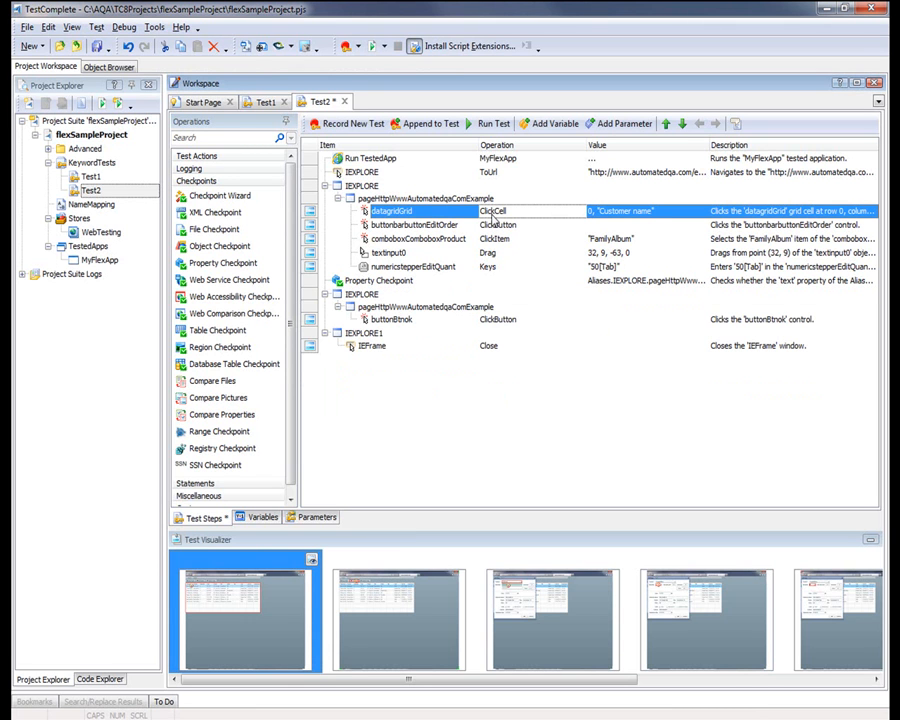
pyautogui.click(420, 238)
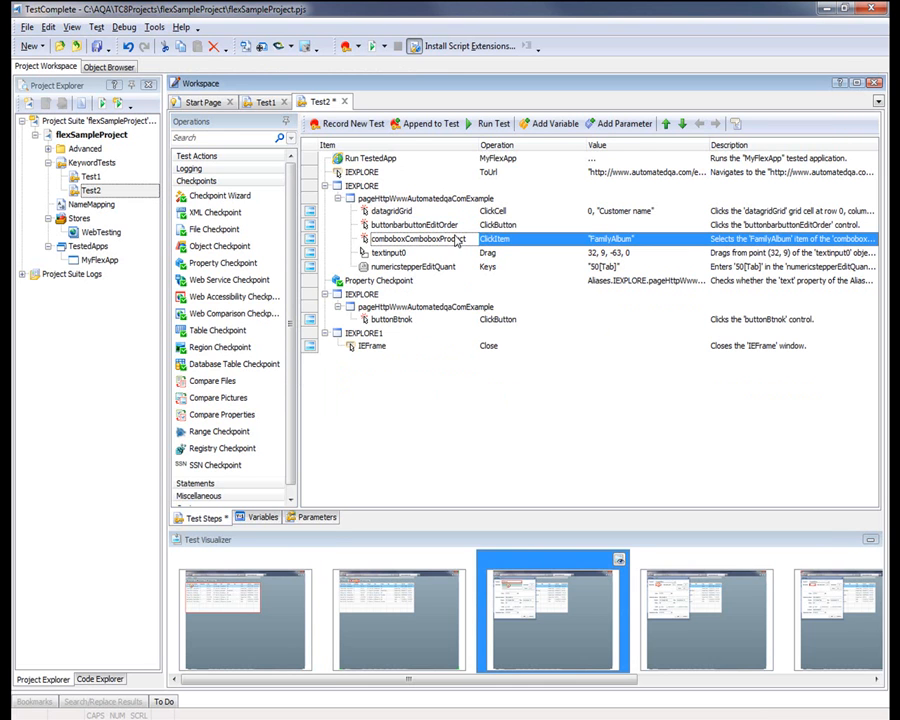
pyautogui.click(378, 280)
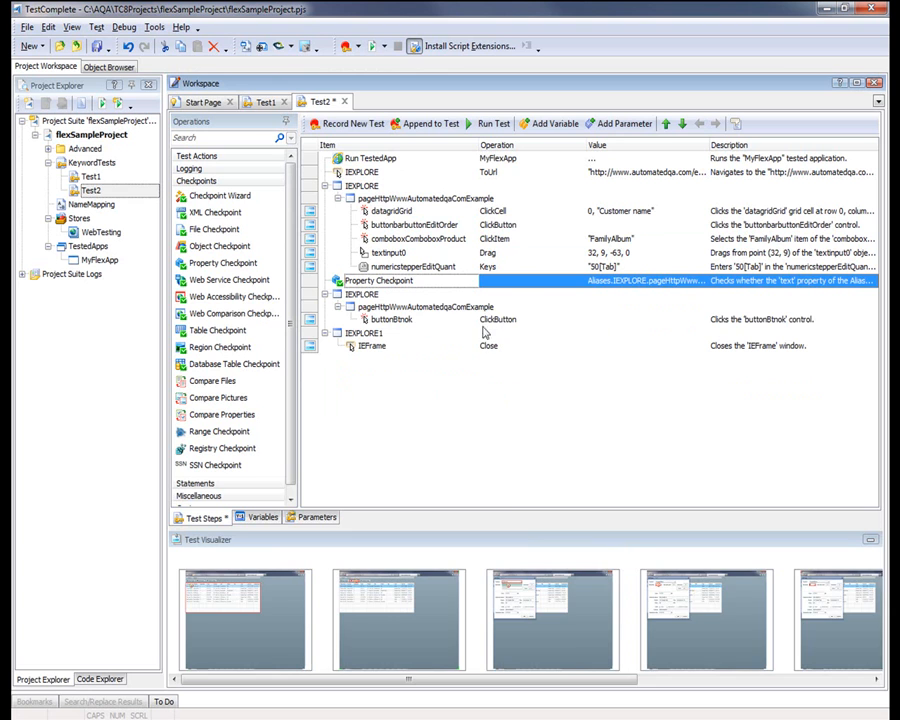
pyautogui.click(391, 319)
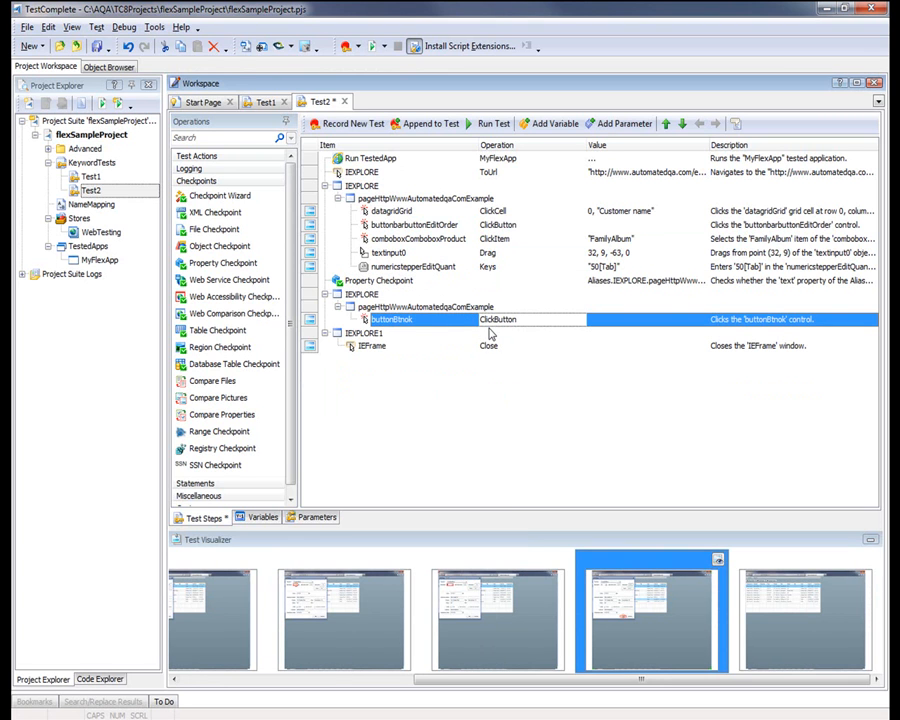
pyautogui.moveTo(671, 581)
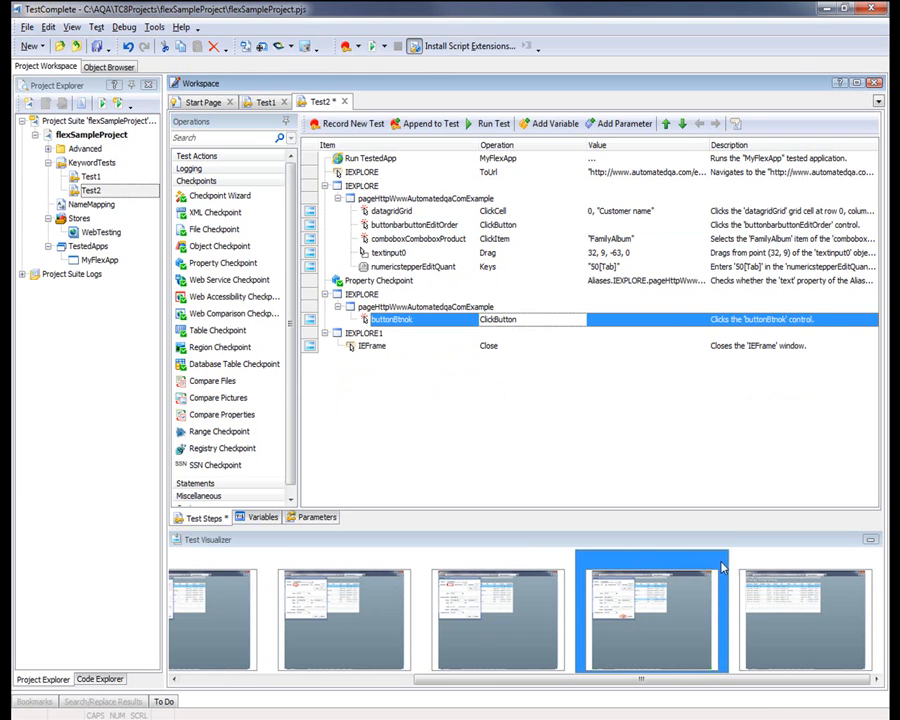
pyautogui.doubleClick(652, 615)
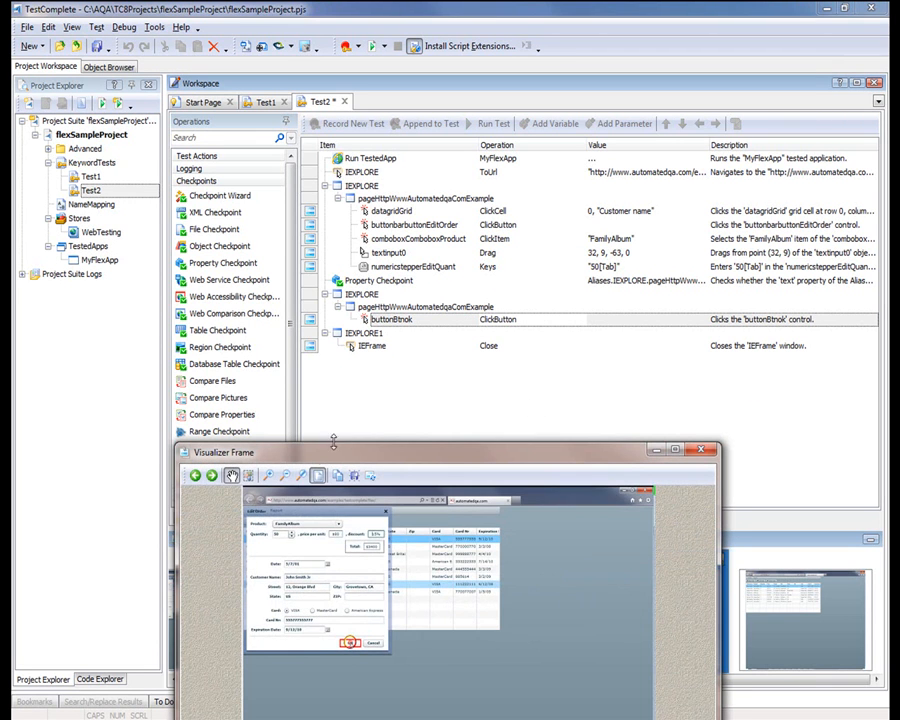
pyautogui.click(231, 621)
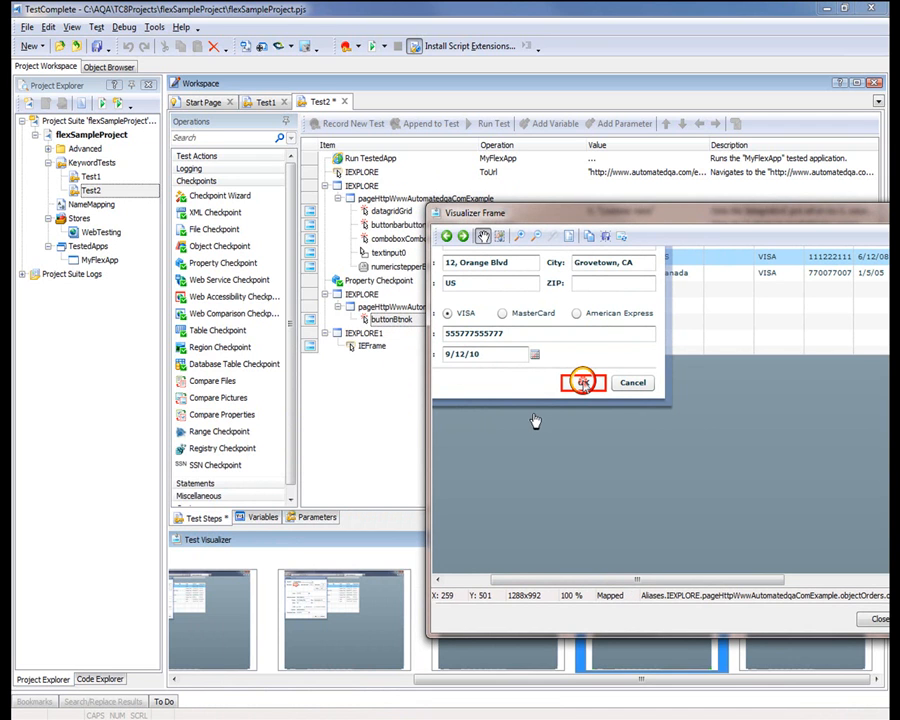
pyautogui.moveTo(538, 420)
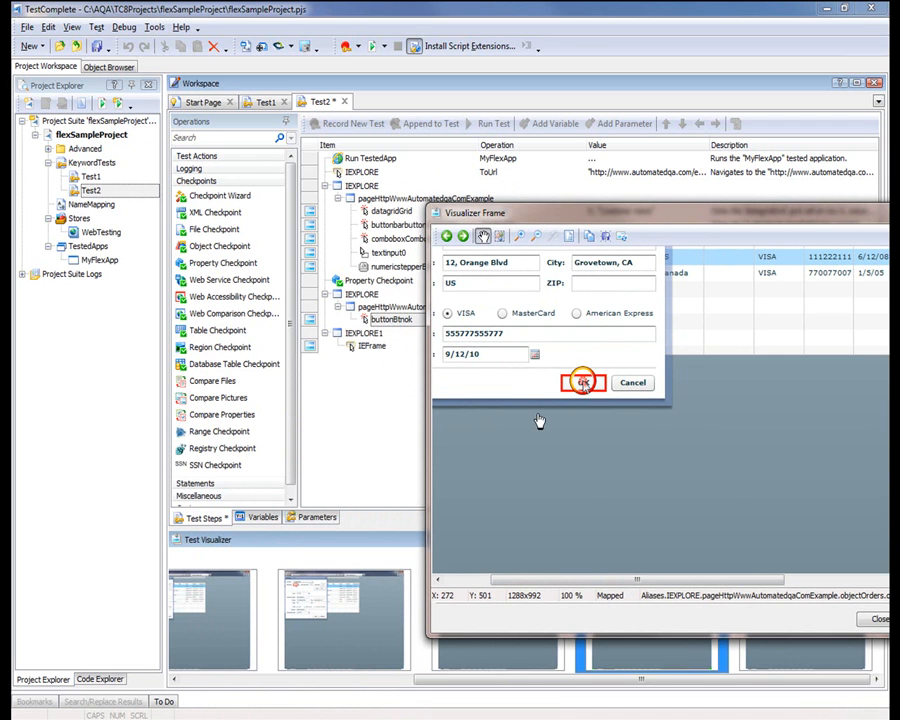
pyautogui.click(583, 382)
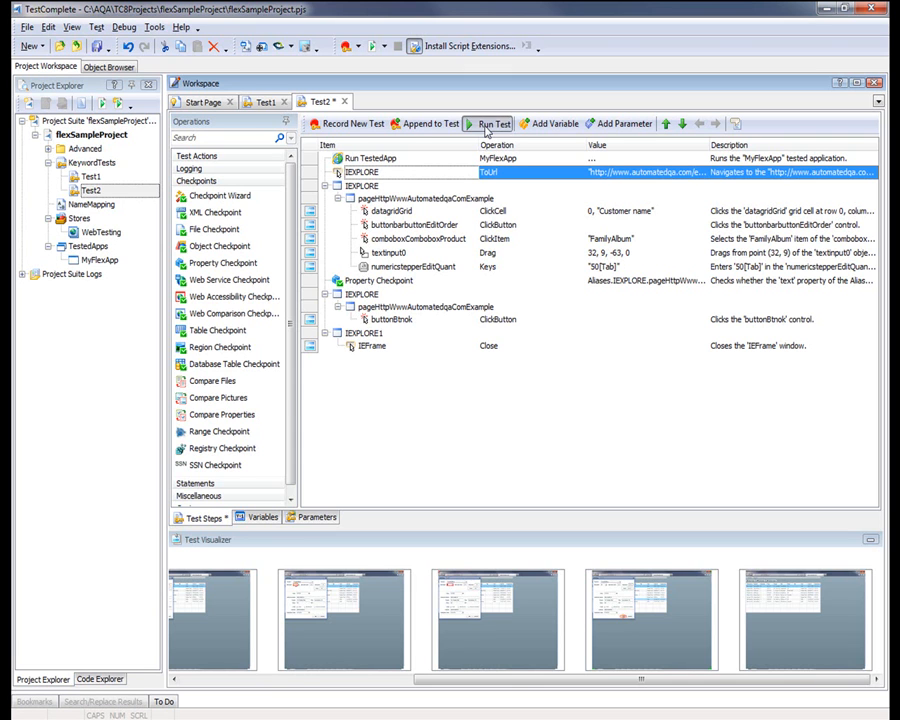
# Step: Run the Test2 keyword test from the editor toolbar
pyautogui.click(493, 123)
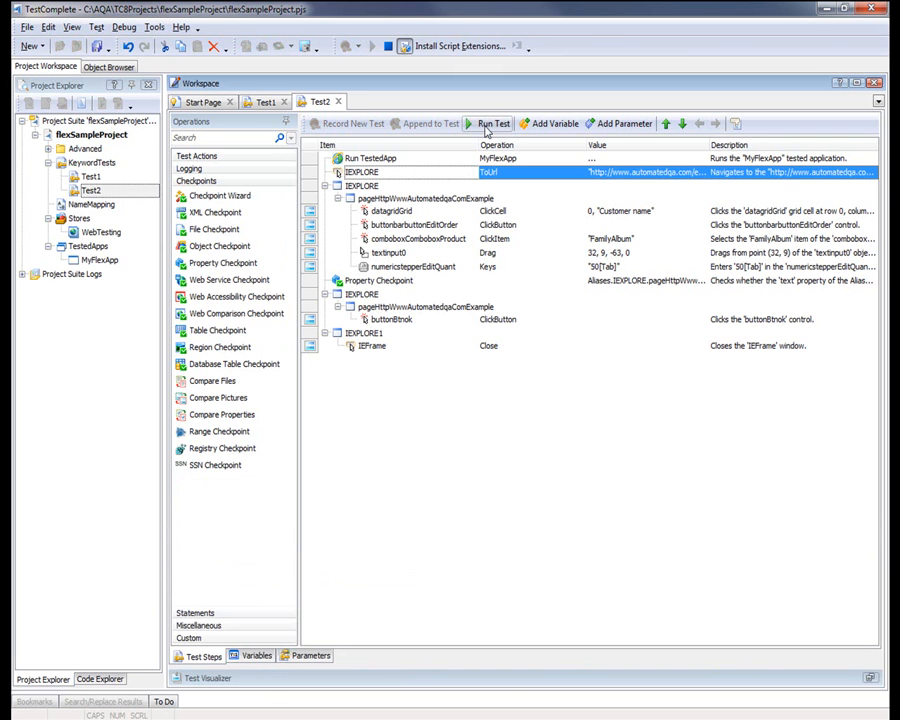
pyautogui.click(492, 123)
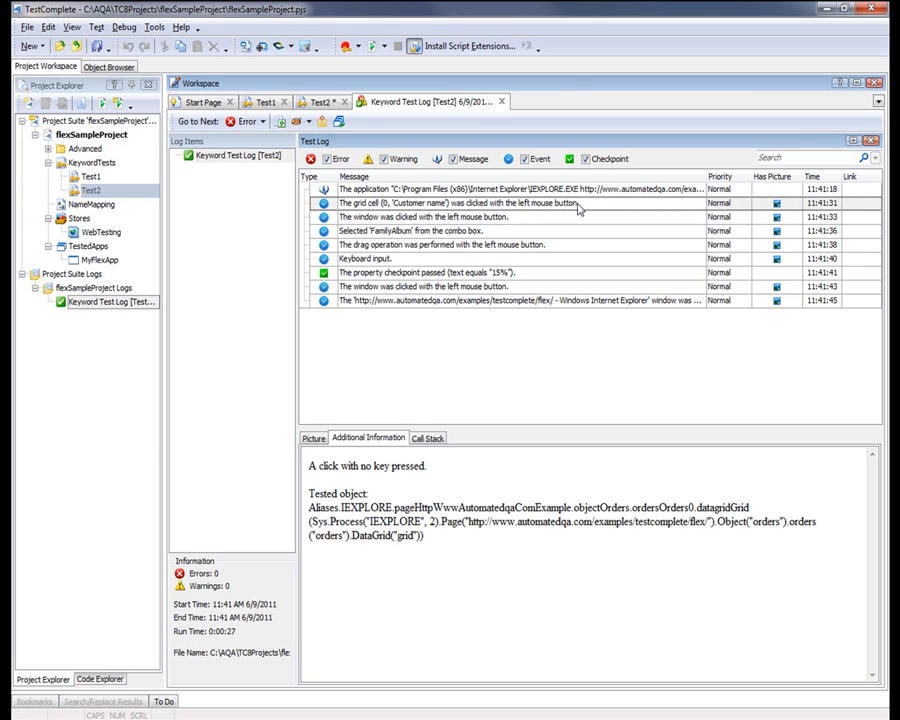
# Step: Open the passed property checkpoint entry to confirm text equals 15%
pyautogui.click(440, 272)
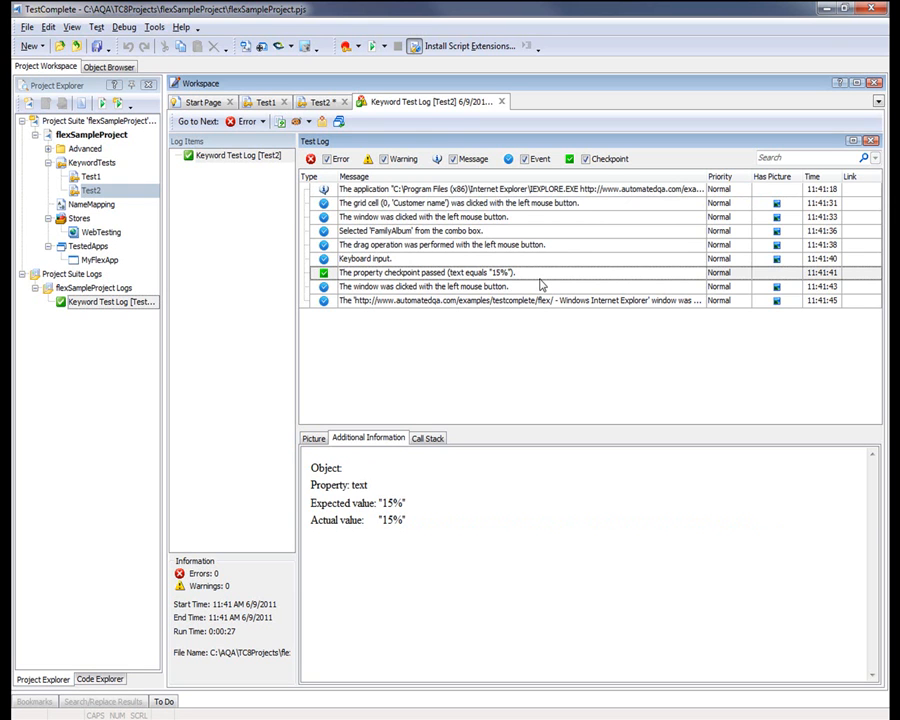
pyautogui.moveTo(543, 244)
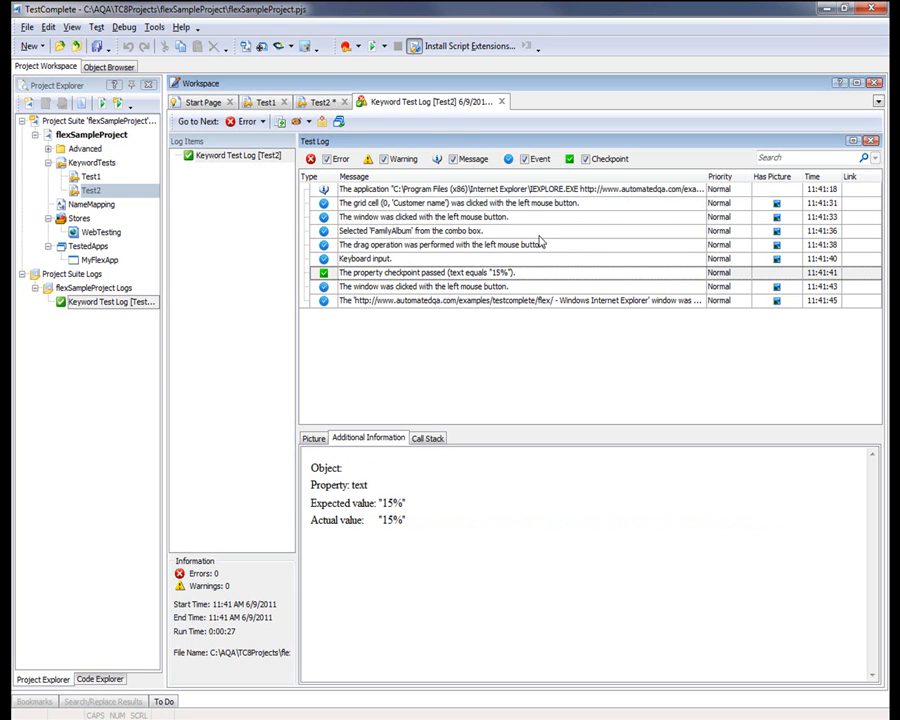
pyautogui.moveTo(492, 209)
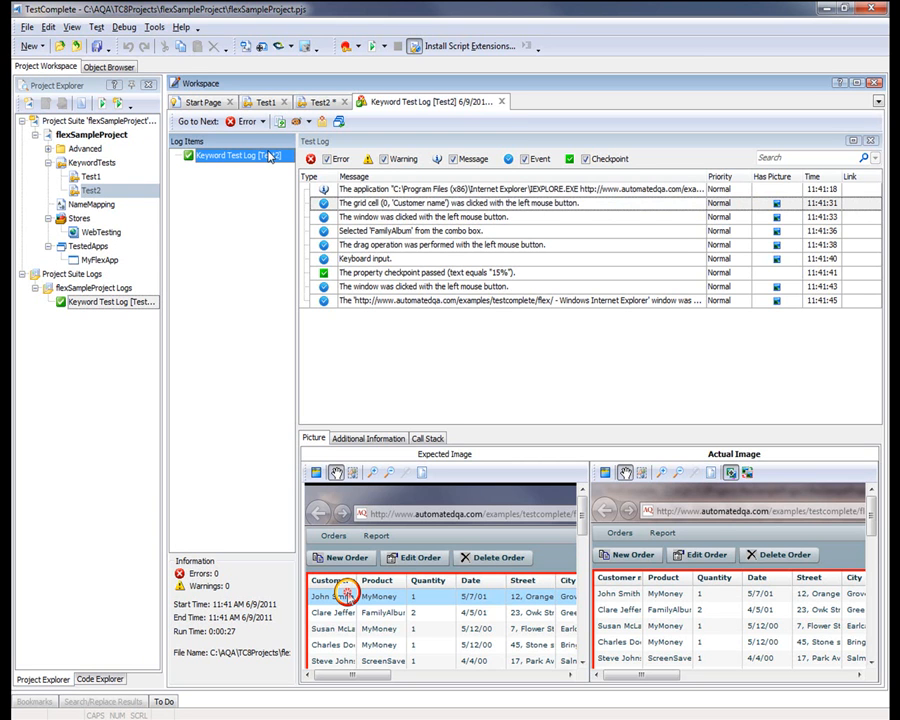
pyautogui.moveTo(268, 189)
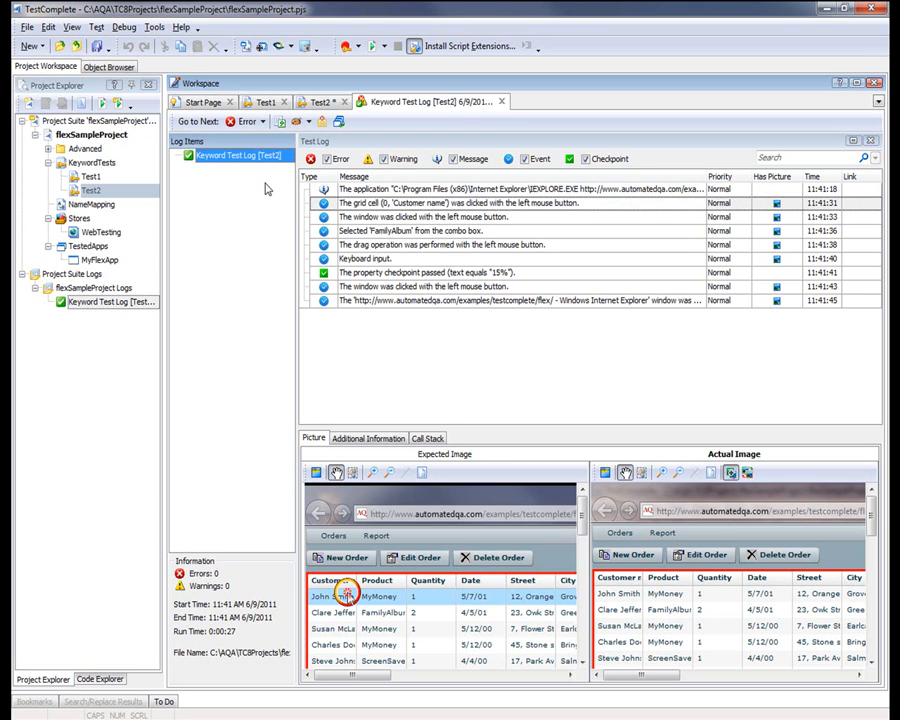